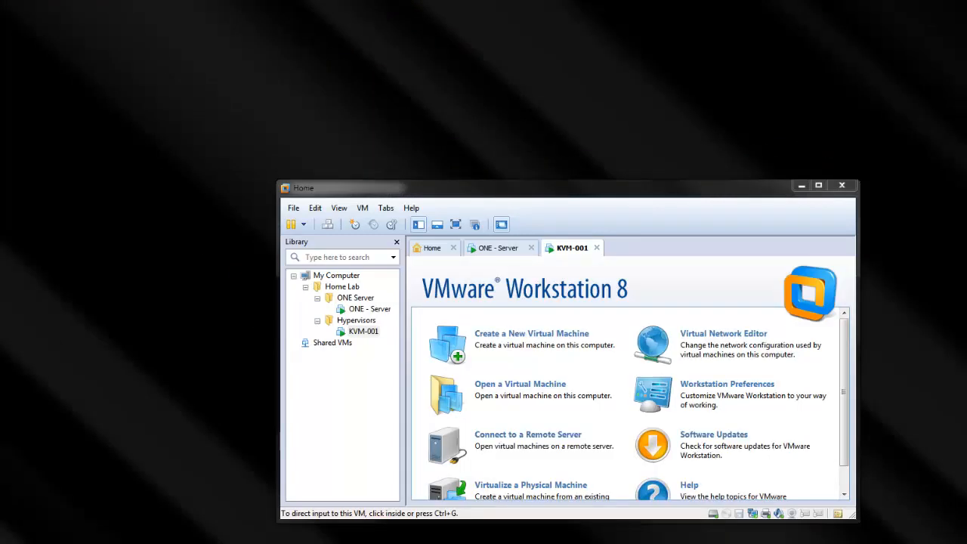
Switch to the KVM-001 tab, then move the VMware window higher and enlarge it.
{"action": "left_click", "coordinate": [365, 308]}
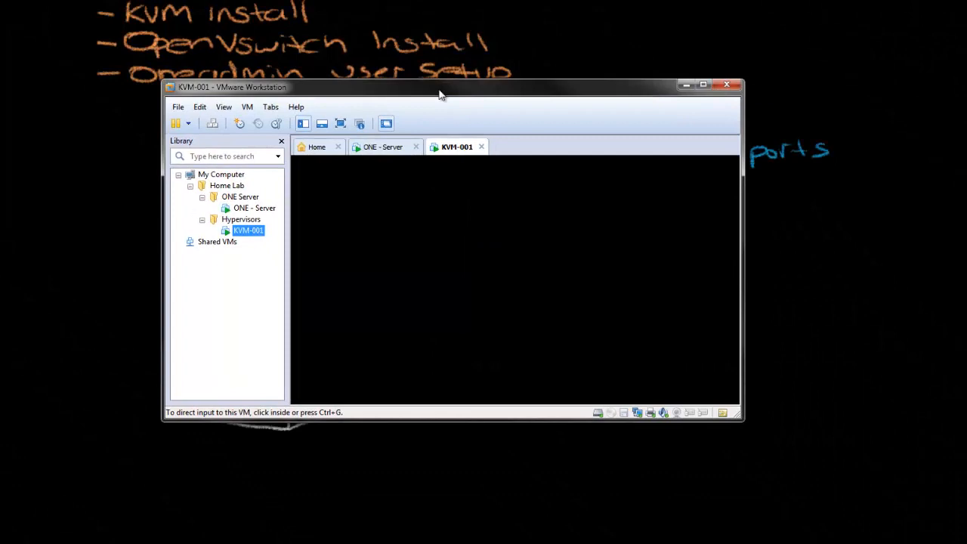
{"action": "left_click_drag", "start_coordinate": [441, 87], "coordinate": [286, 81]}
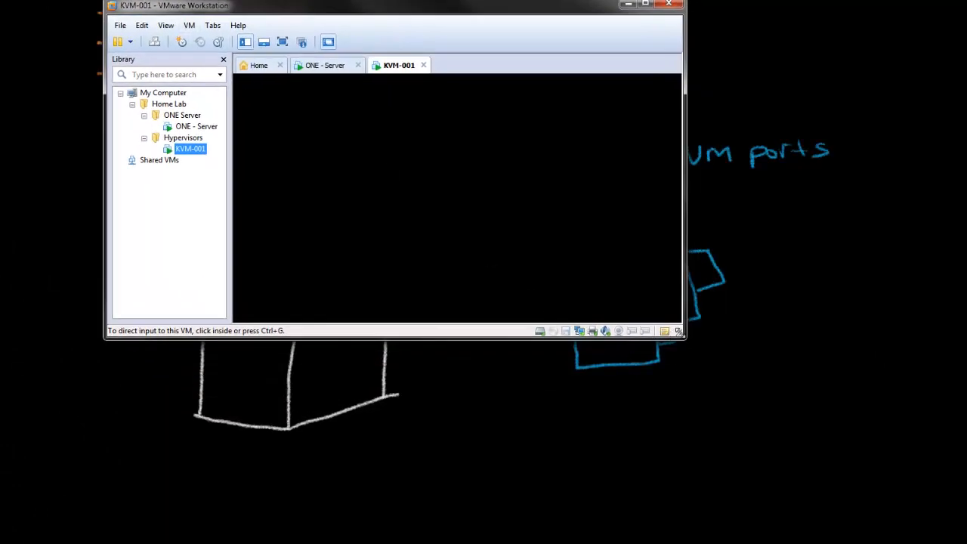
{"action": "left_click", "coordinate": [644, 5]}
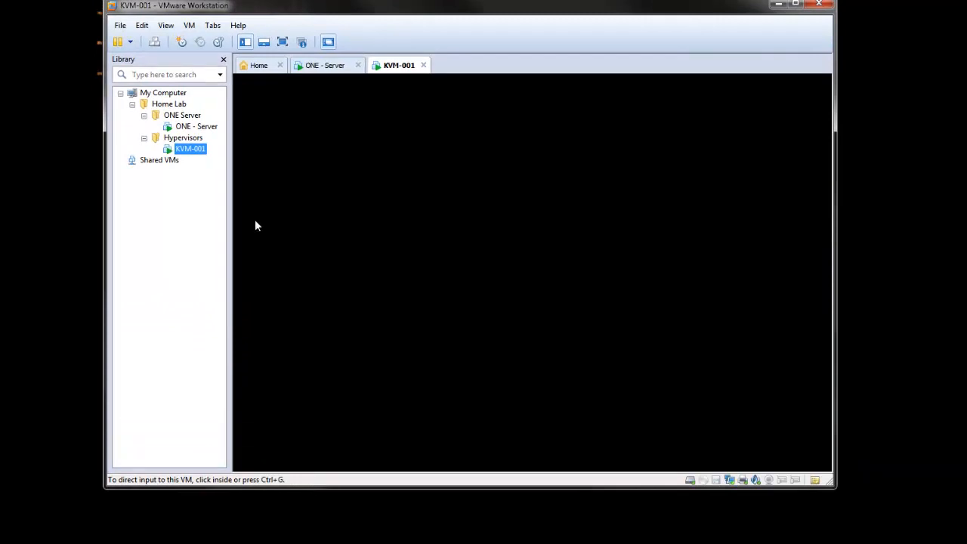
{"action": "mouse_move", "coordinate": [275, 187]}
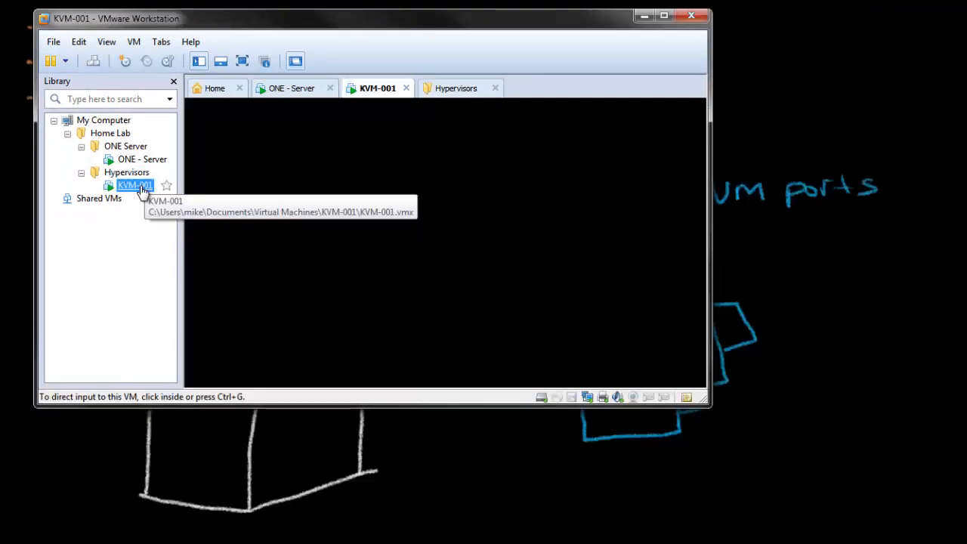
{"action": "mouse_move", "coordinate": [139, 240]}
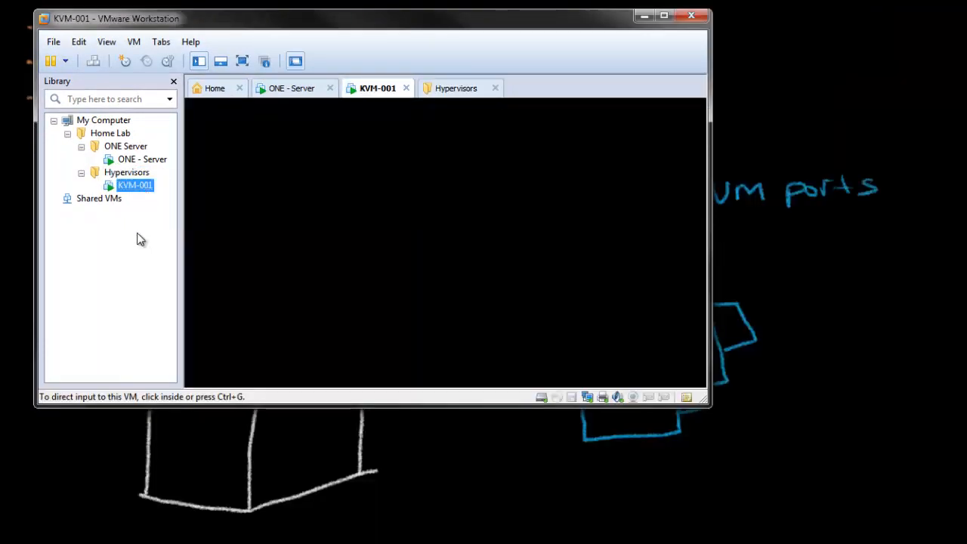
Enable 'Virtualize Intel VT-x/EPT or AMD-V/RVI' in KVM-001's processor settings and apply it.
{"action": "right_click", "coordinate": [134, 185]}
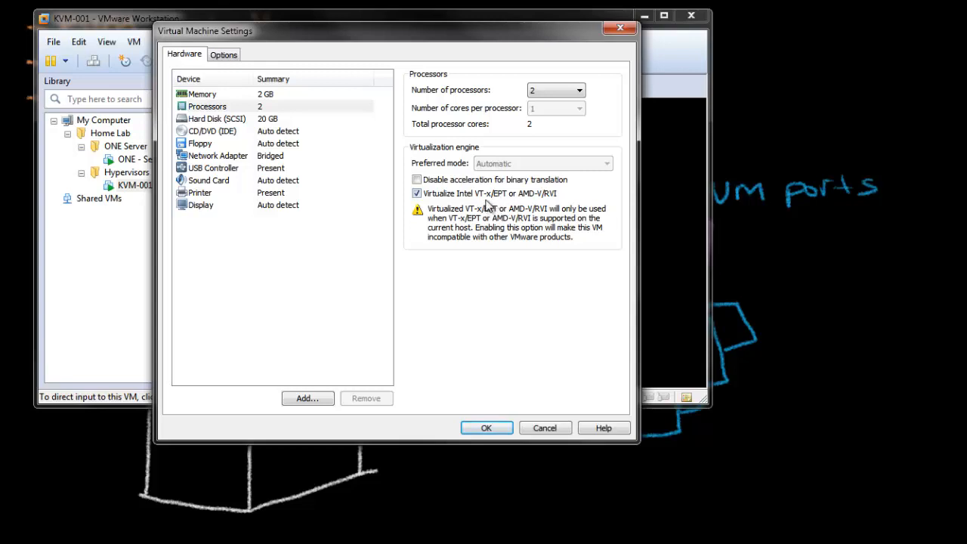
{"action": "mouse_move", "coordinate": [551, 203]}
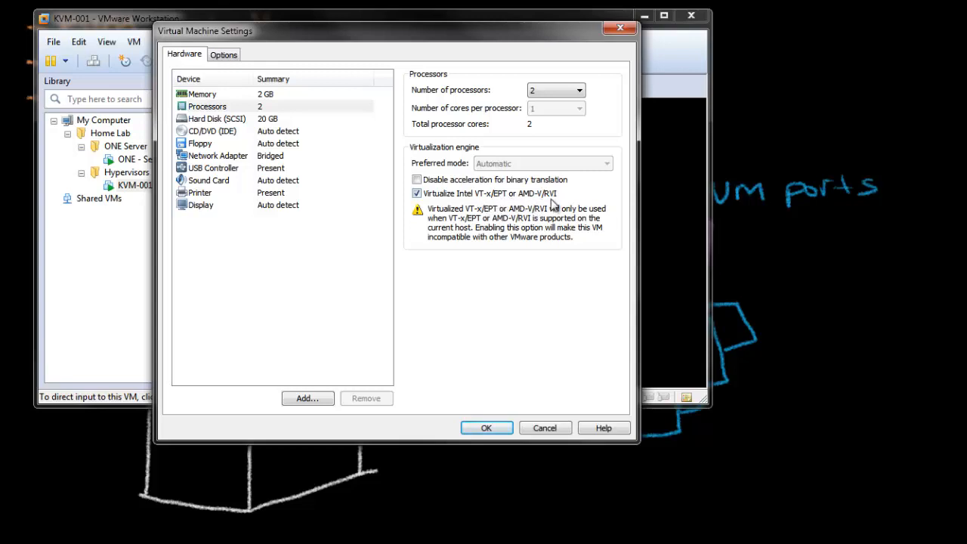
{"action": "mouse_move", "coordinate": [468, 225]}
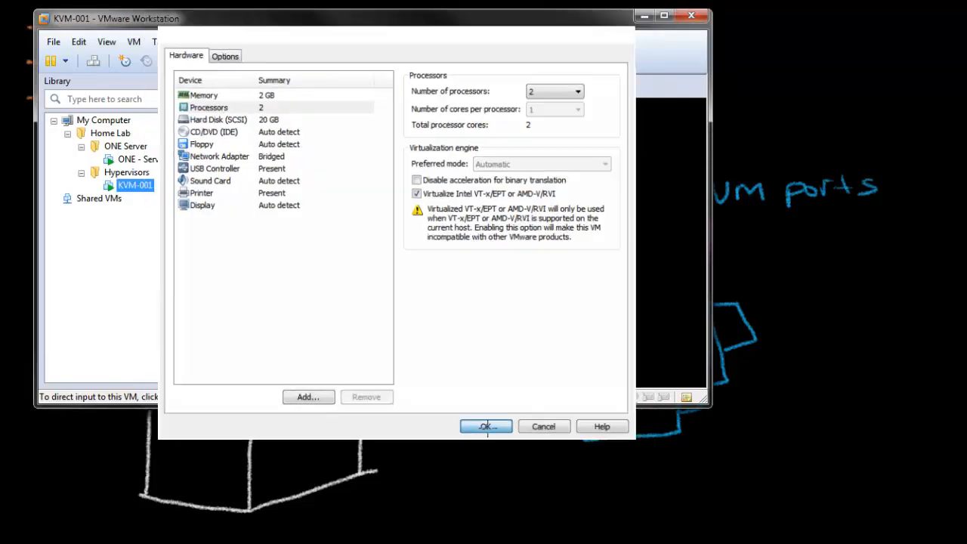
{"action": "left_click", "coordinate": [485, 426]}
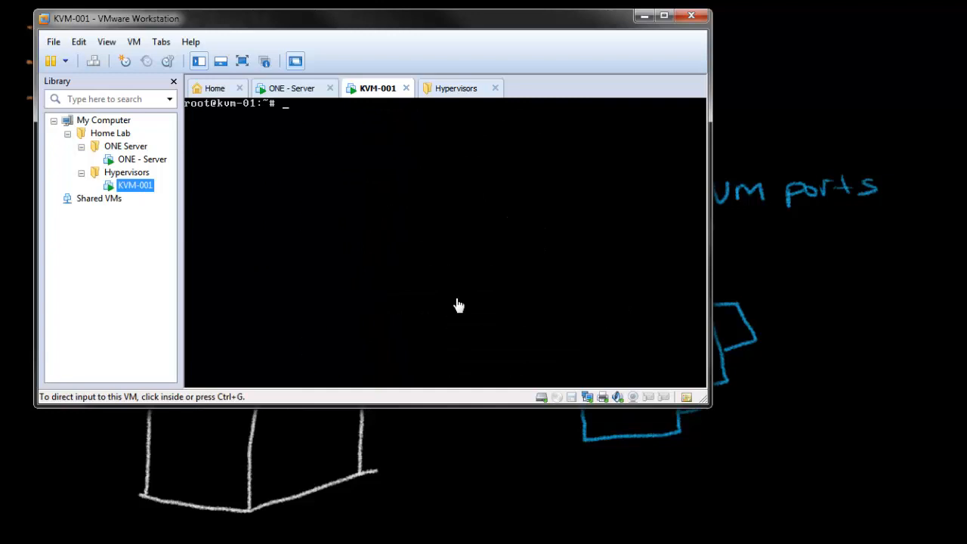
Run egrep "vmx|svm" /proc/cpuinfo in the guest, which returns nothing, then reboot.
{"action": "left_click", "coordinate": [459, 305]}
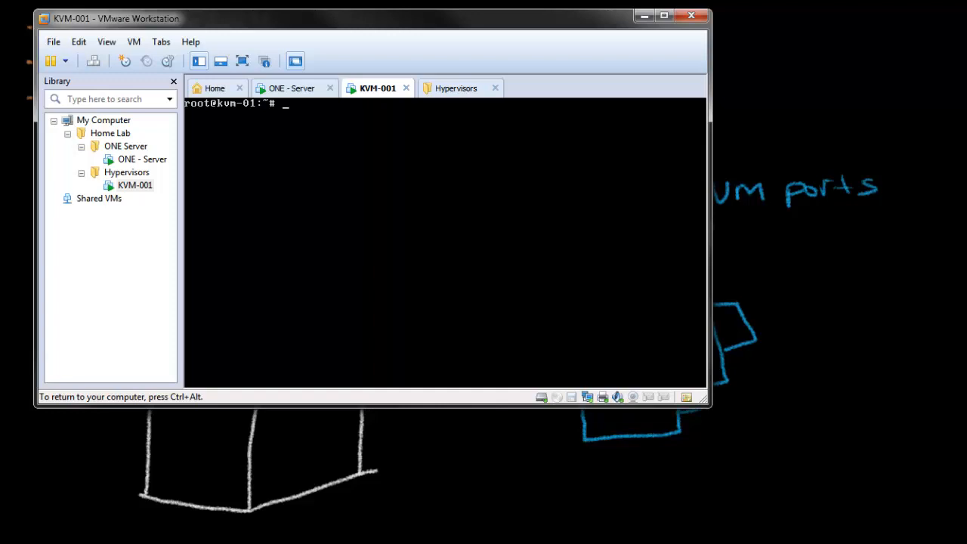
{"action": "type", "text": "eg"}
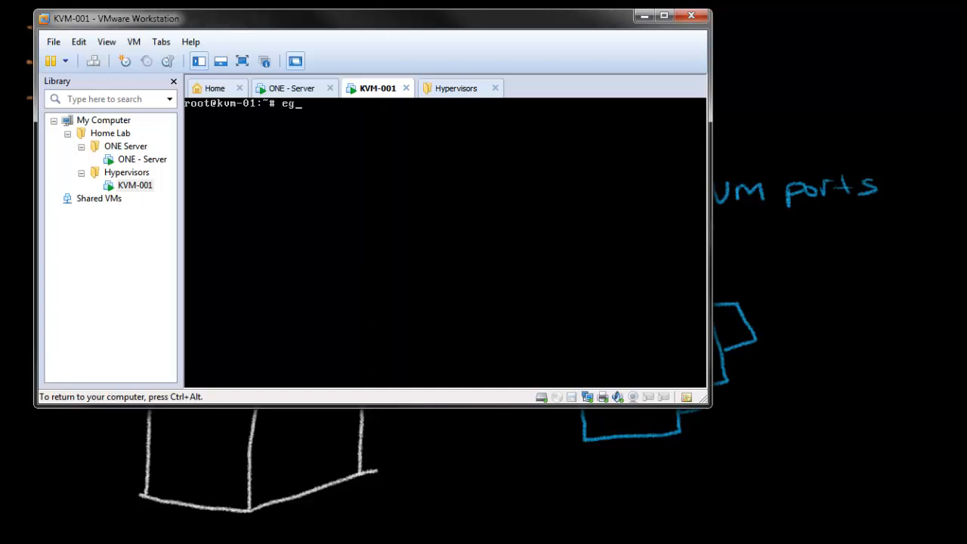
{"action": "type", "text": "rep \"vm"}
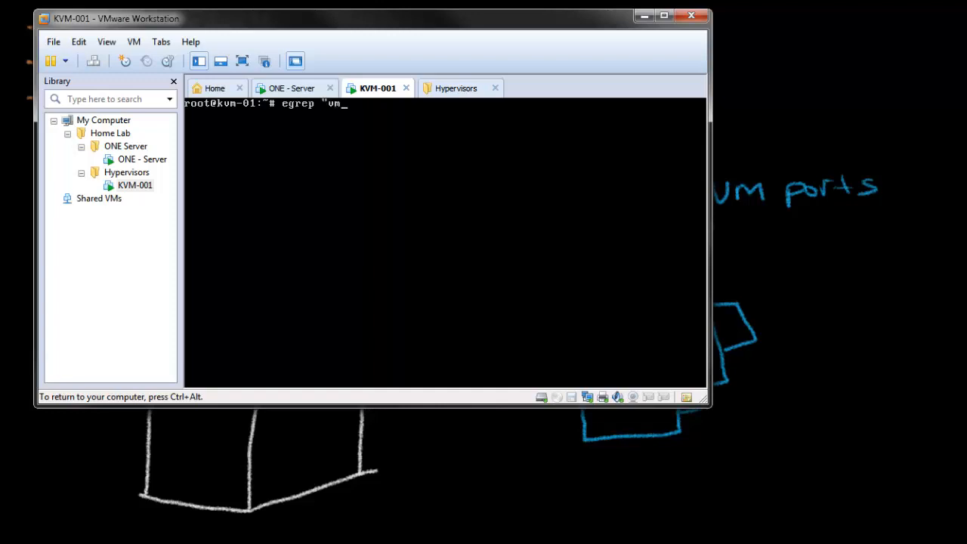
{"action": "type", "text": "x|svm"}
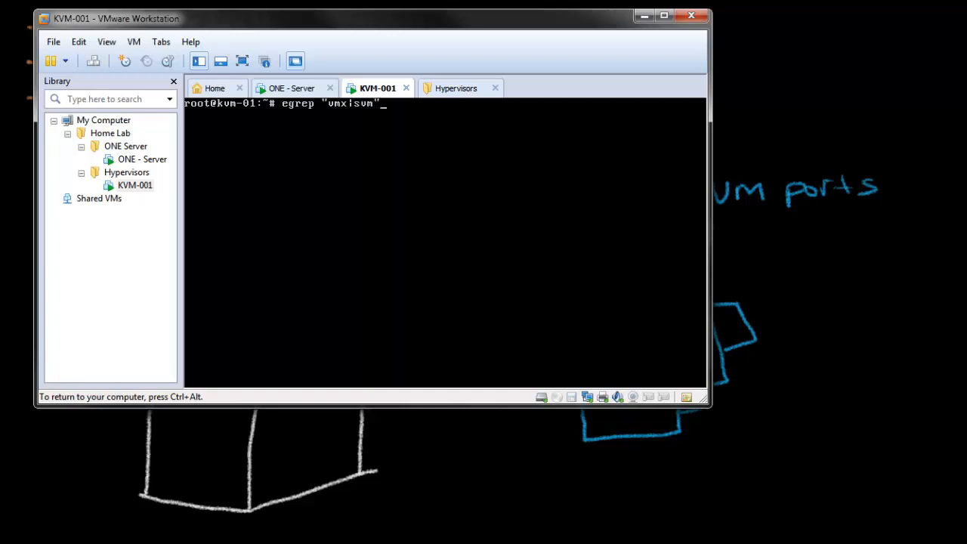
{"action": "type", "text": "/proc/"}
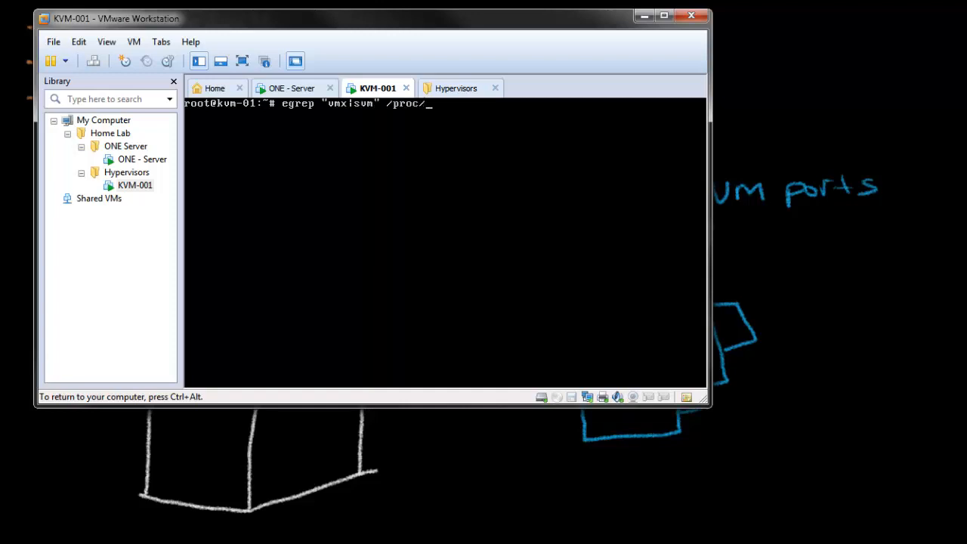
{"action": "key", "text": "Return"}
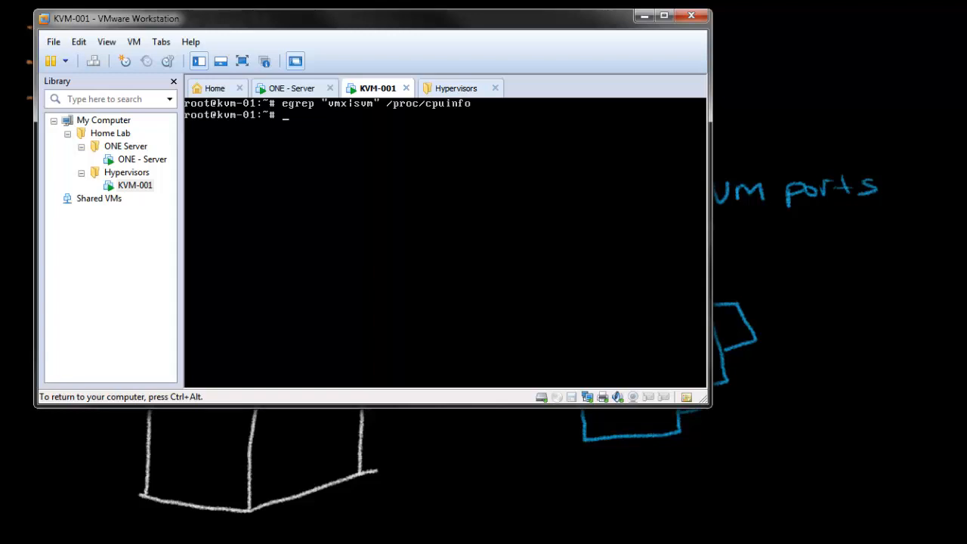
{"action": "type", "text": "reboot"}
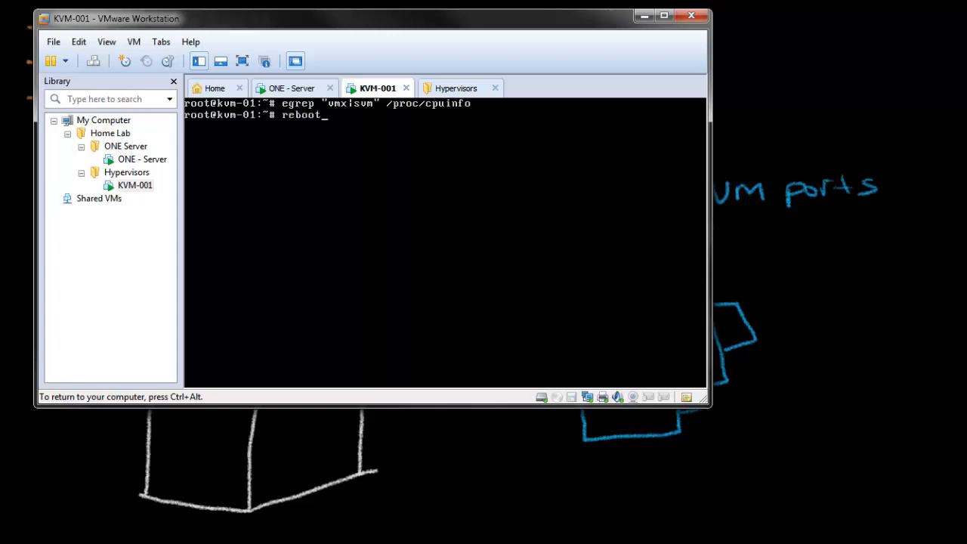
{"action": "key", "text": "Return"}
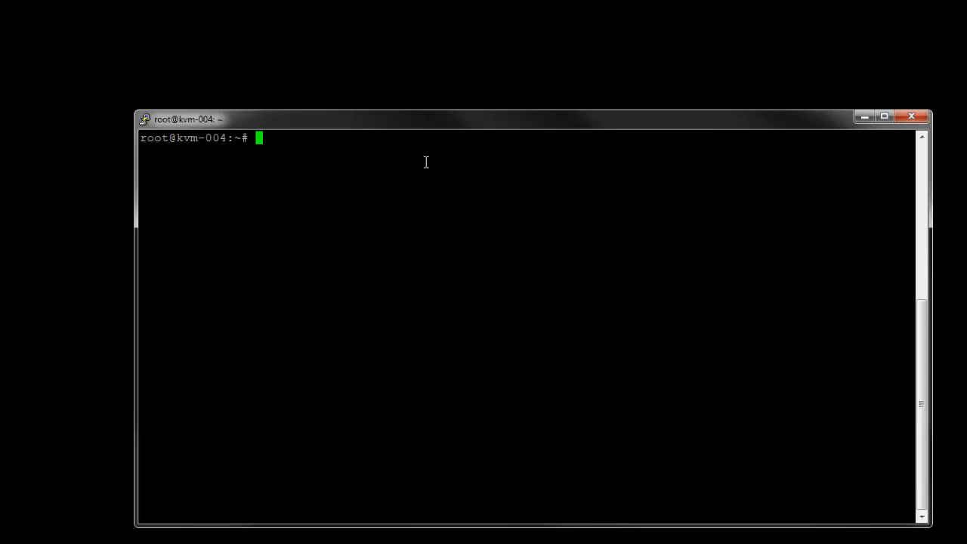
Run egrep "vmx|svm" /proc/cpuinfo on kvm-004, see vmx listed, and type clear.
{"action": "type", "text": "egrep \"v"}
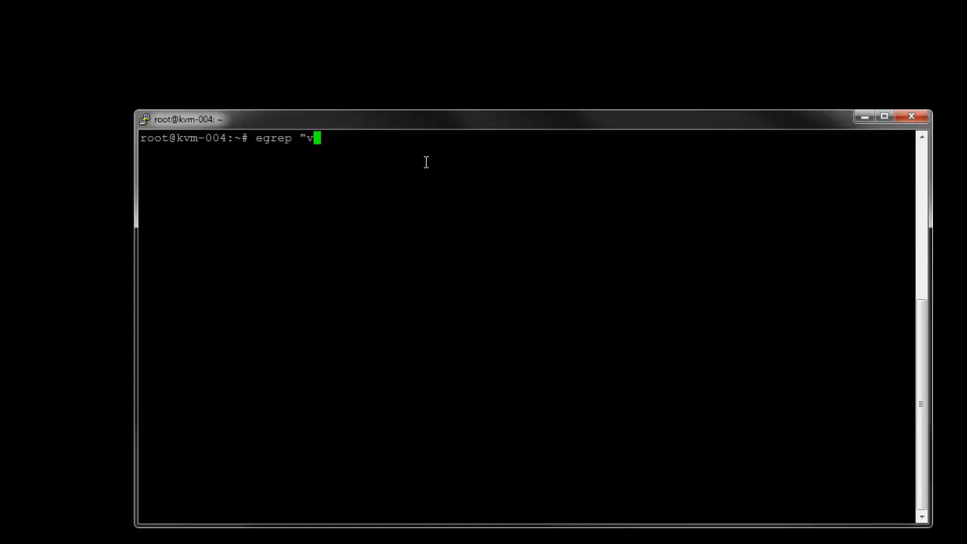
{"action": "type", "text": "mx|s"}
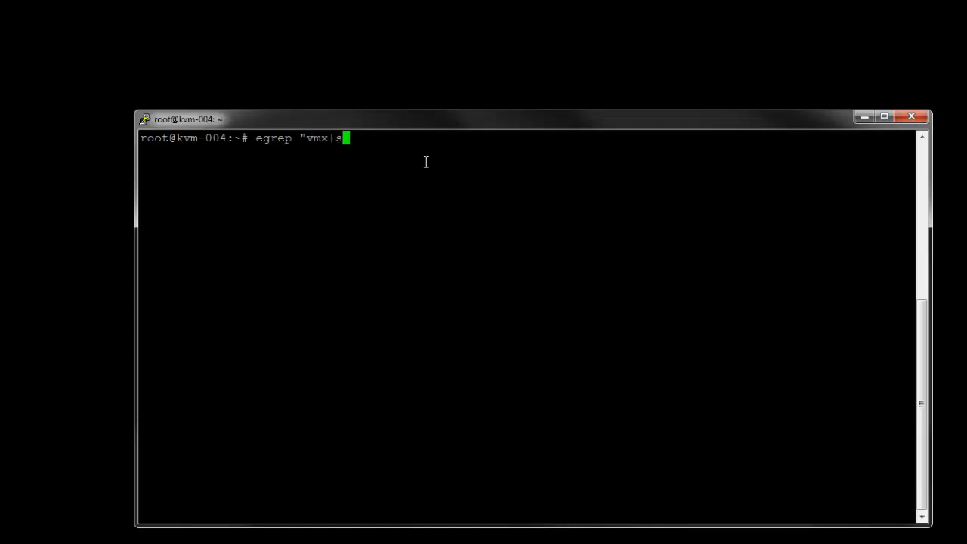
{"action": "type", "text": "vm\" /proc/c"}
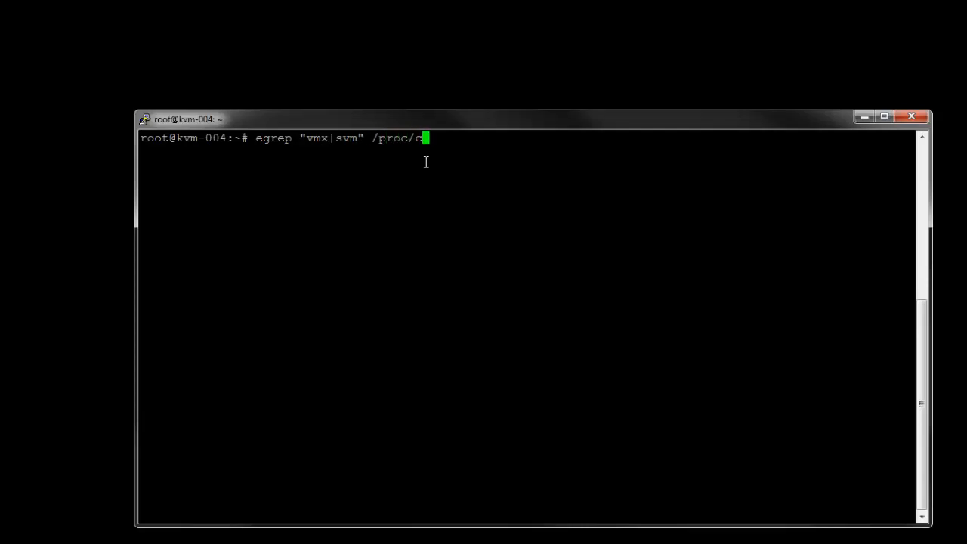
{"action": "key", "text": "Return"}
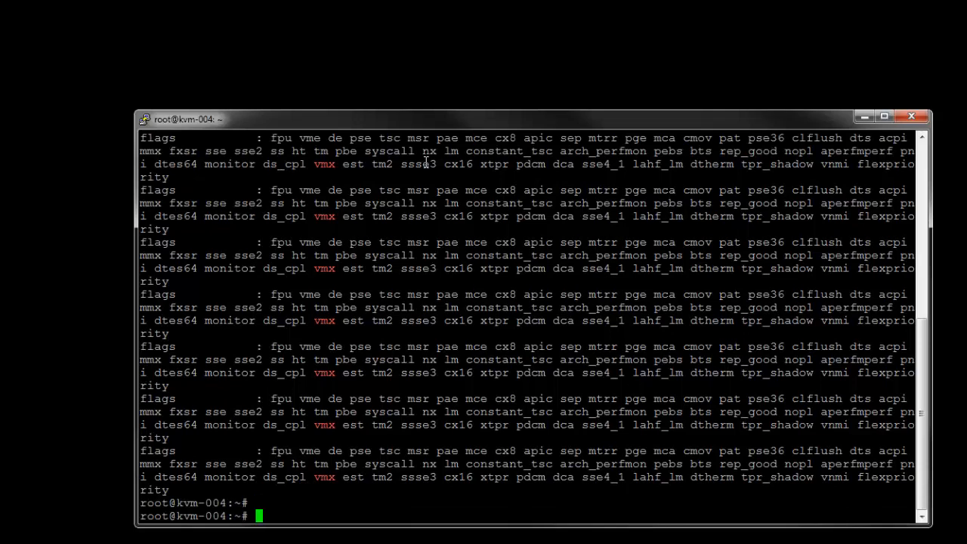
{"action": "type", "text": "clear"}
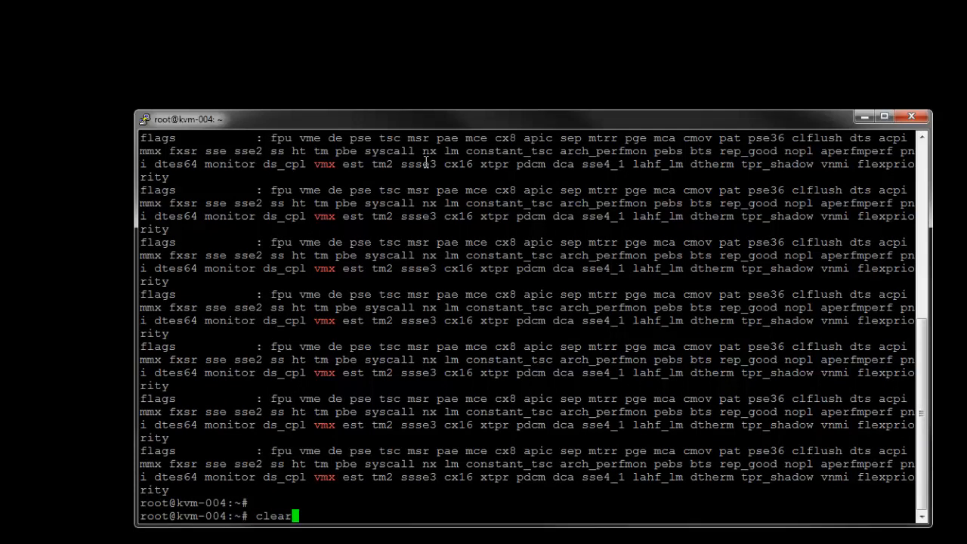
Run clear to leave an empty root prompt on kvm-004.
{"action": "key", "text": "Return"}
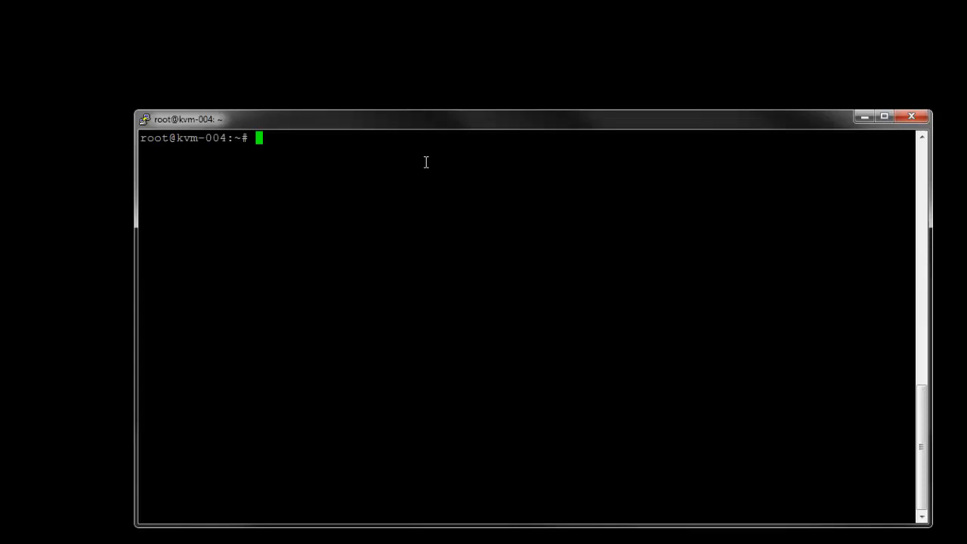
{"action": "mouse_move", "coordinate": [221, 209]}
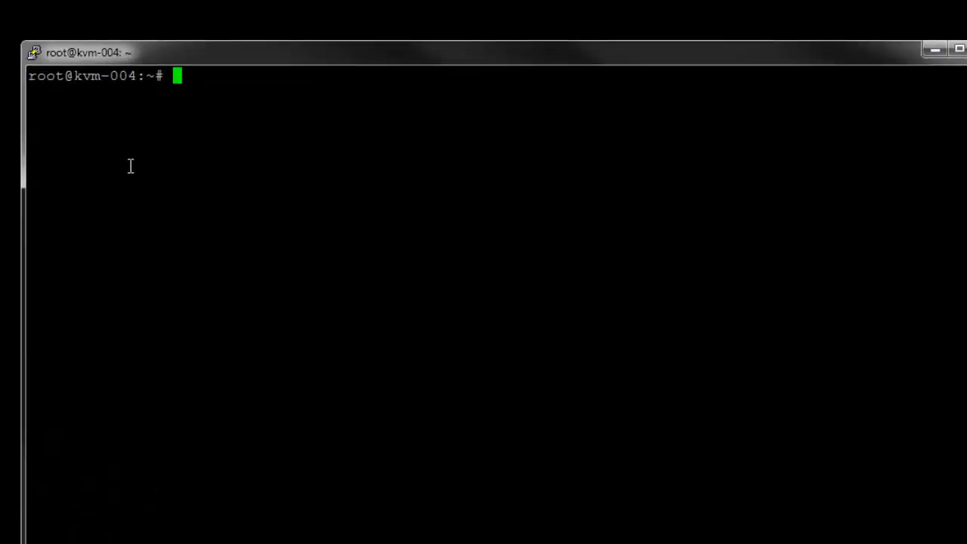
Run apt-get install -y for qemu-kvm, libvirt-bin, openvswitch and related packages, following the download.
{"action": "type", "text": "apt-get install -y nfs-common openssh-server ruby qemu-kvm libvirt-bin pm-utils openvswitch-datapath-source openvswitch-common openvswitch-switch"}
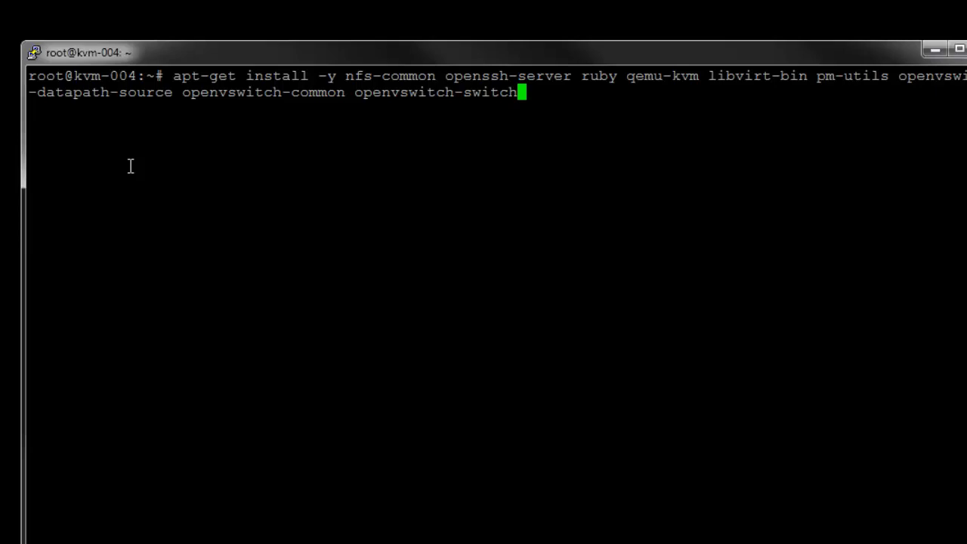
{"action": "key", "text": "Return"}
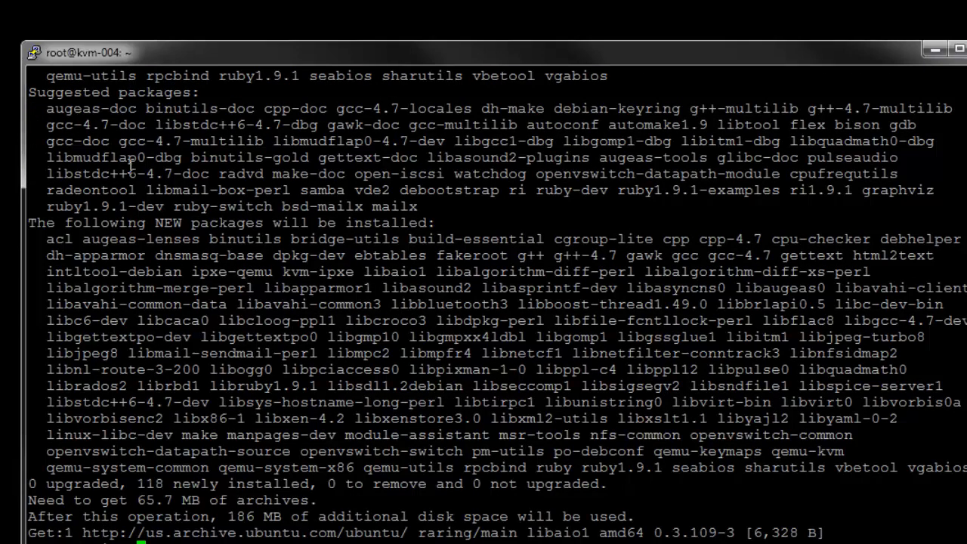
{"action": "scroll", "scroll_direction": "down", "scroll_amount": 3}
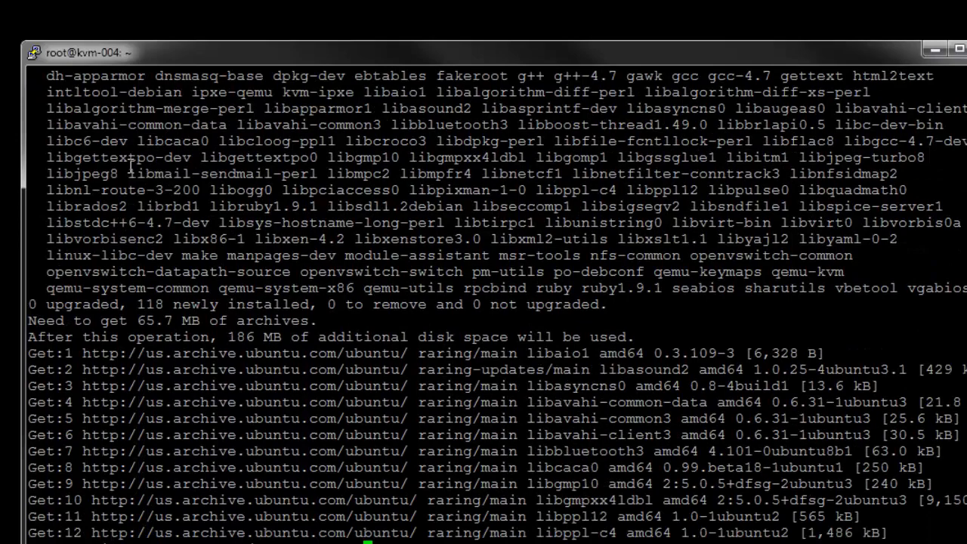
{"action": "scroll", "scroll_direction": "down", "scroll_amount": 3}
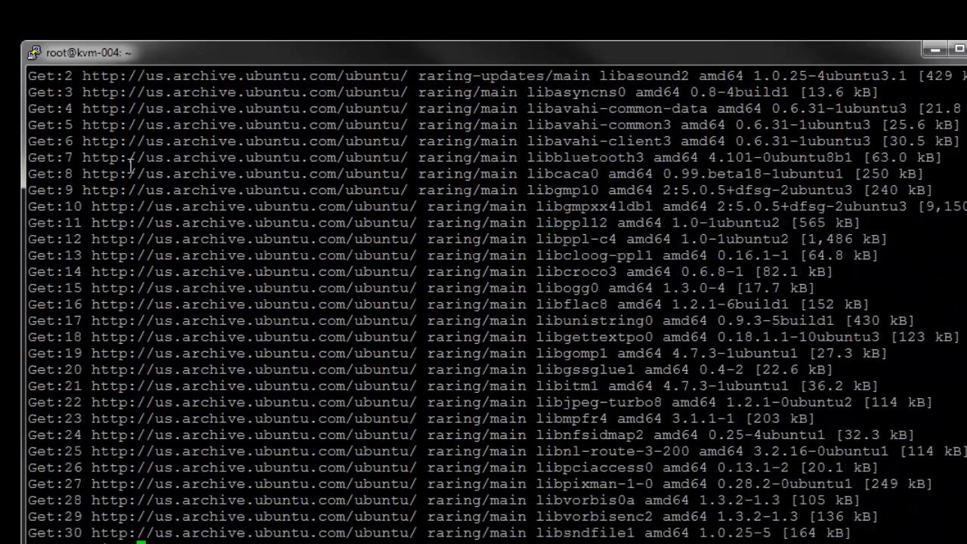
{"action": "scroll", "scroll_direction": "down", "scroll_amount": 3}
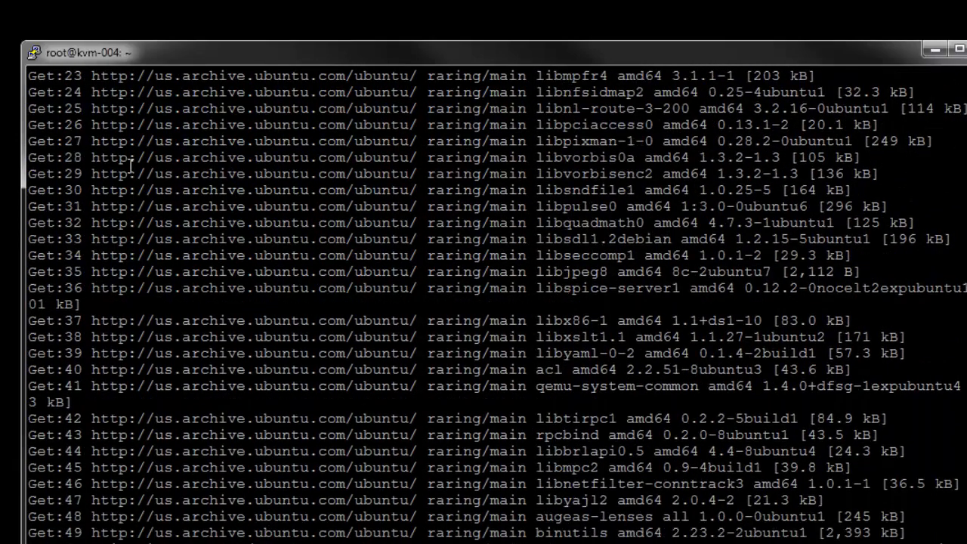
{"action": "scroll", "scroll_direction": "down", "scroll_amount": 3}
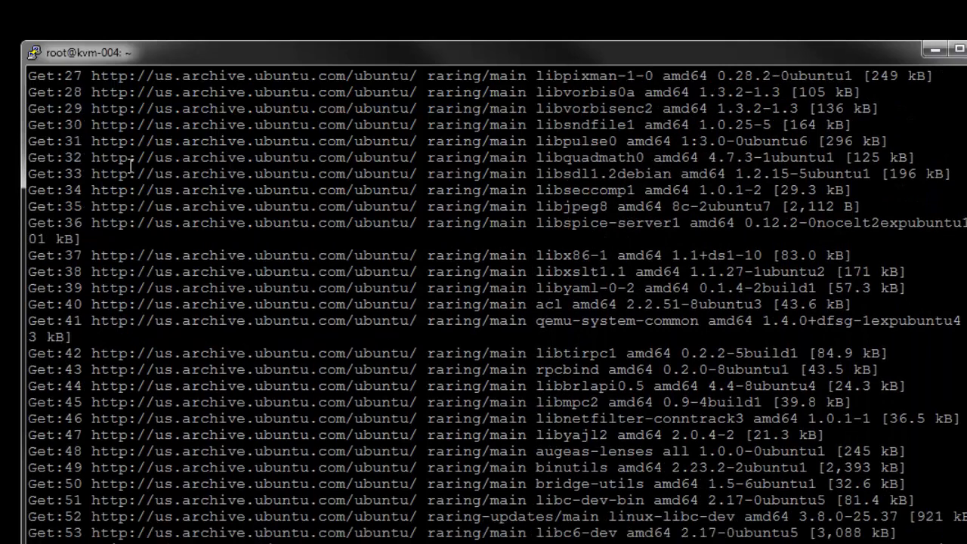
{"action": "scroll", "scroll_direction": "down", "scroll_amount": 3}
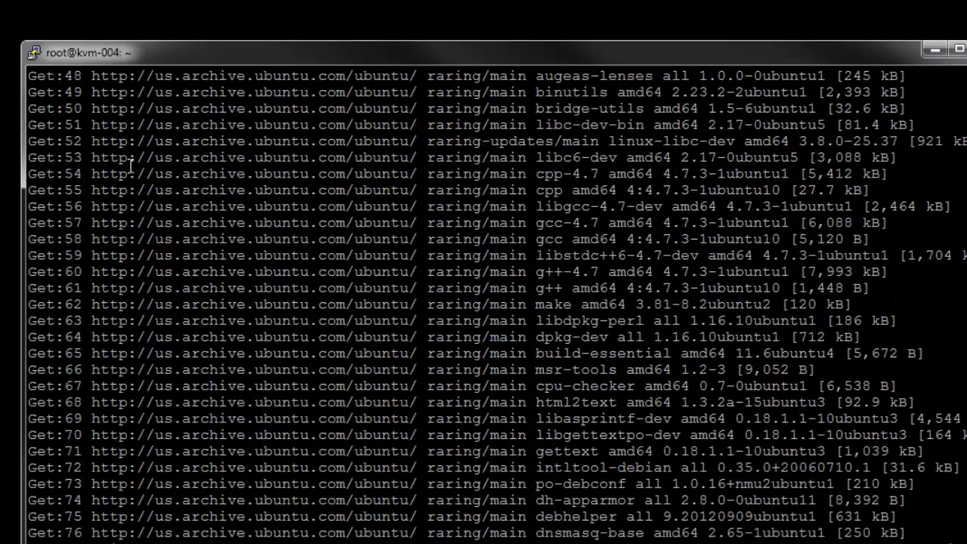
{"action": "scroll", "scroll_direction": "down", "scroll_amount": 3}
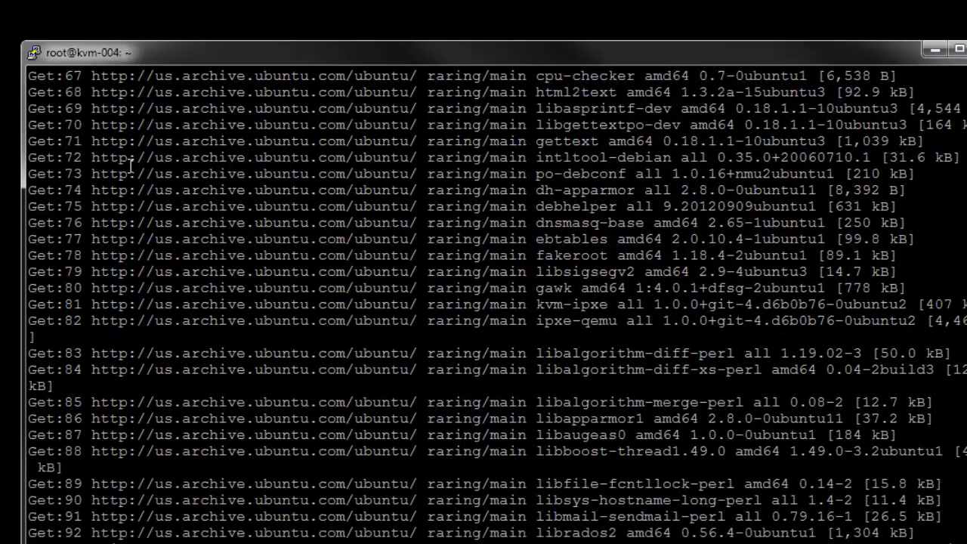
{"action": "scroll", "scroll_direction": "down", "scroll_amount": 3}
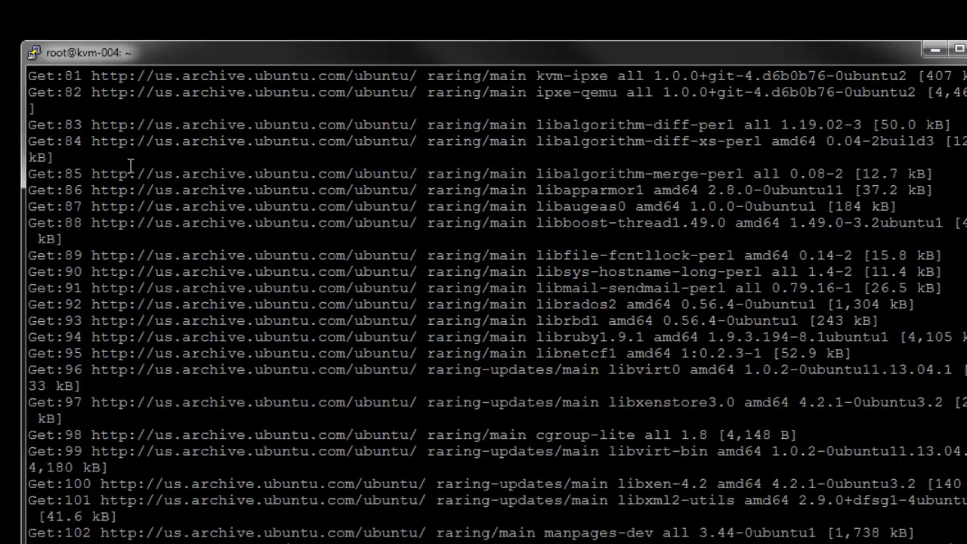
{"action": "scroll", "scroll_direction": "down", "scroll_amount": 3}
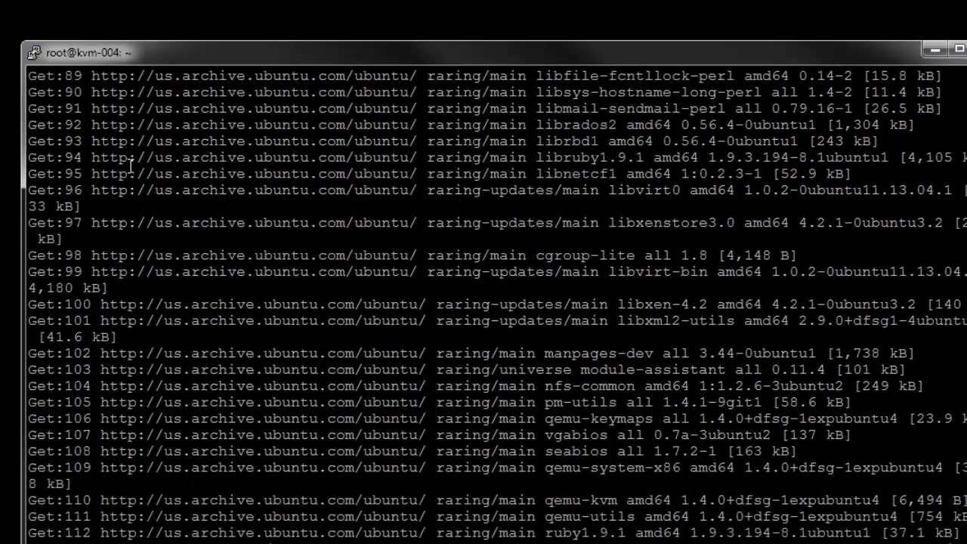
{"action": "scroll", "scroll_direction": "down", "scroll_amount": 3}
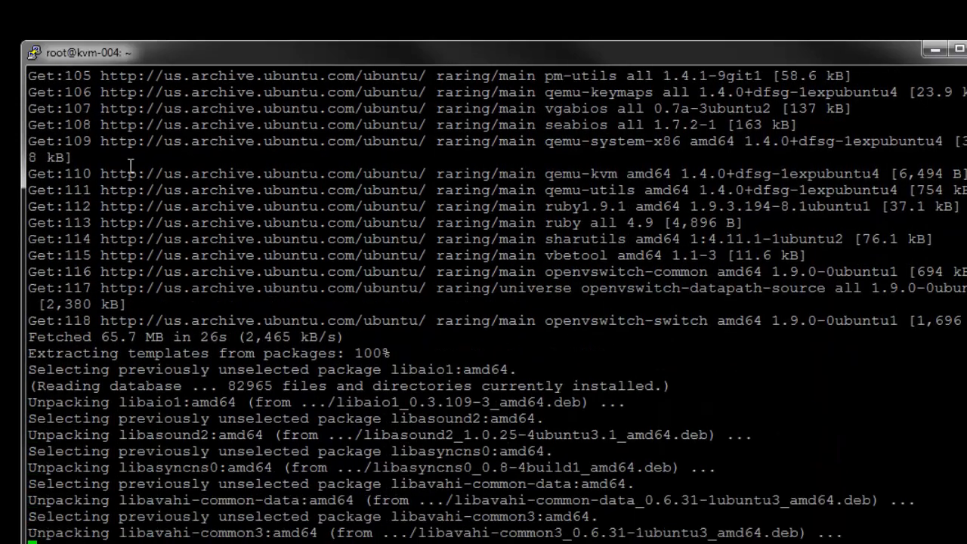
Follow the apt output until the packages are configured and the root prompt returns.
{"action": "scroll", "scroll_direction": "down", "scroll_amount": 3}
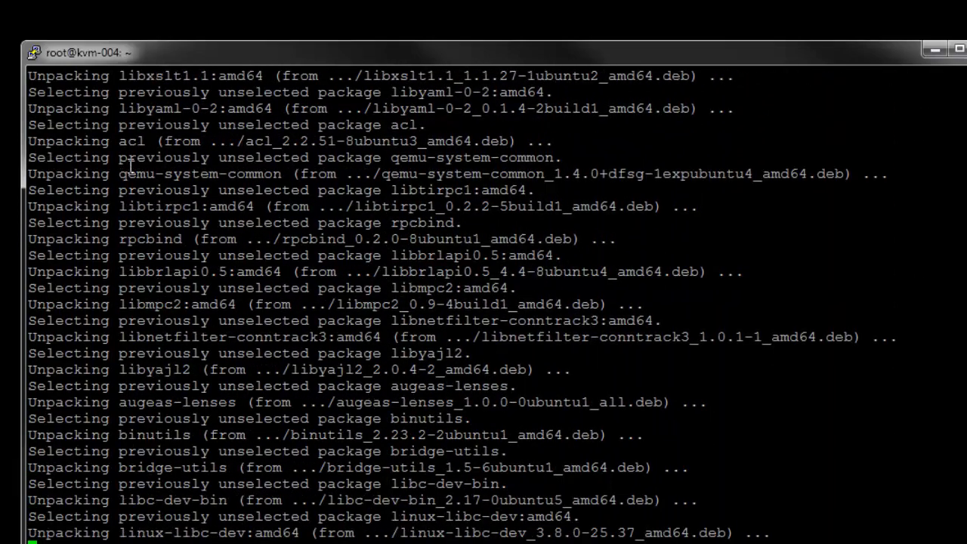
{"action": "scroll", "scroll_direction": "down", "scroll_amount": 3}
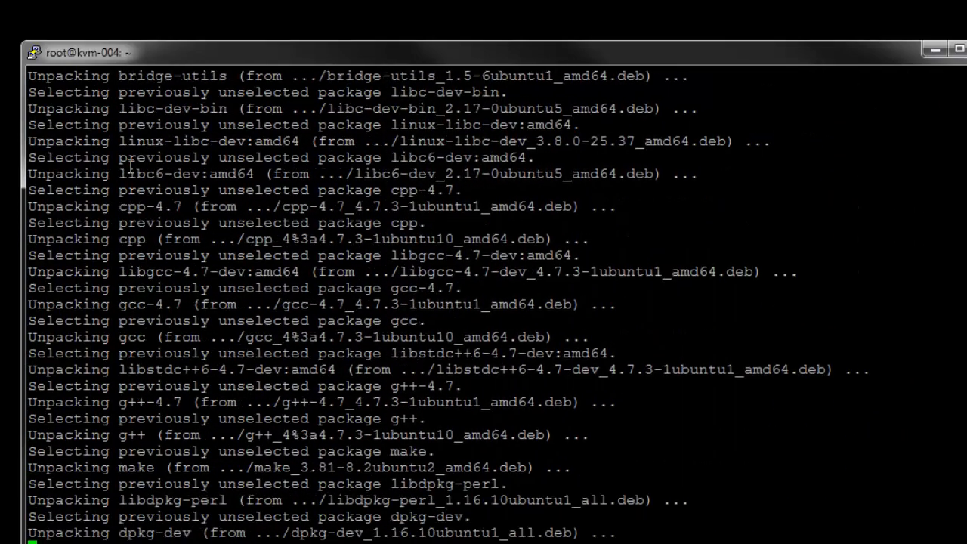
{"action": "scroll", "scroll_direction": "down", "scroll_amount": 3}
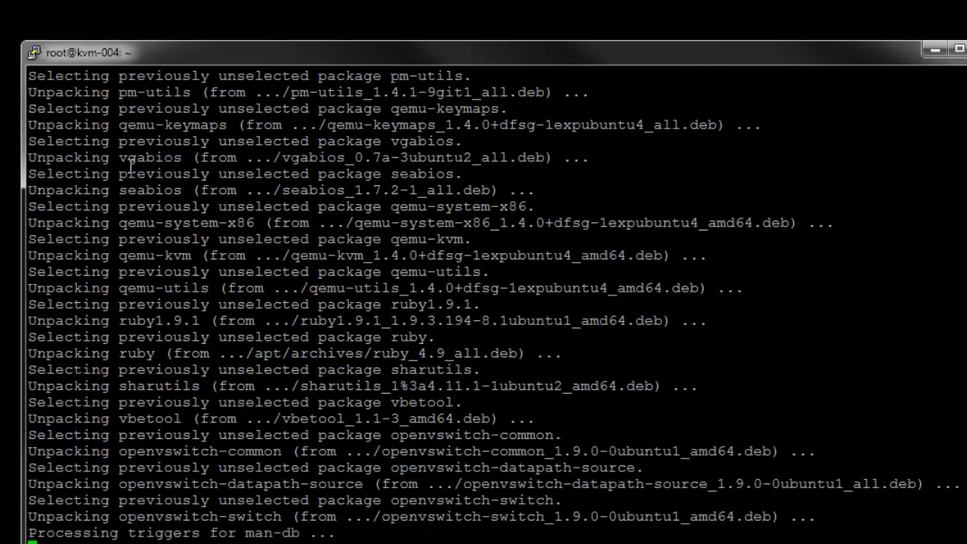
{"action": "scroll", "scroll_direction": "down", "scroll_amount": 3}
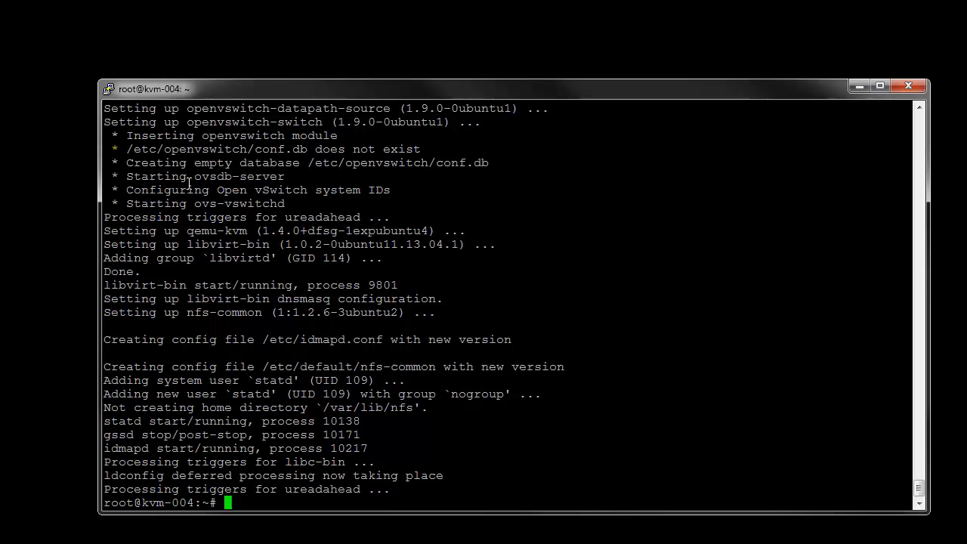
Destroy libvirt's default network with virsh net-destroy default.
{"action": "type", "text": "vir"}
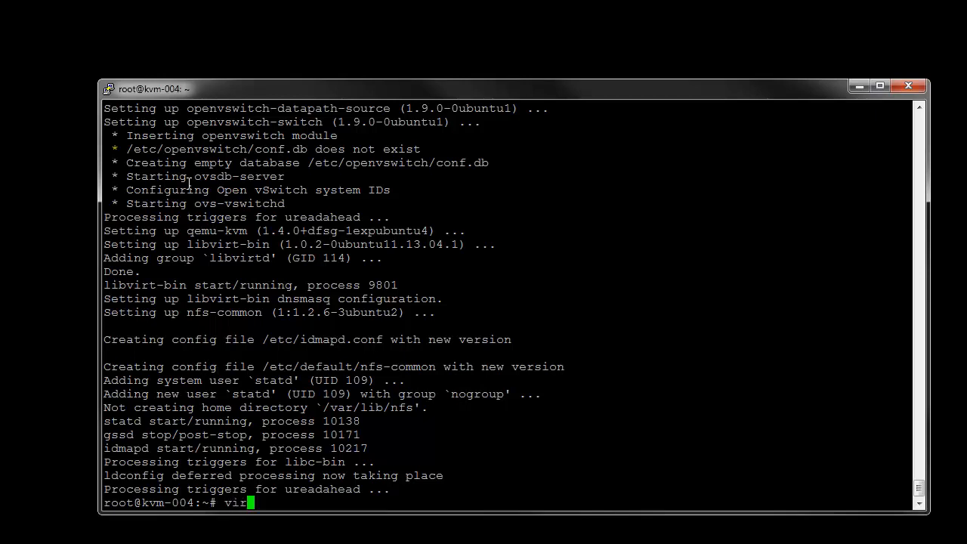
{"action": "type", "text": "sh net"}
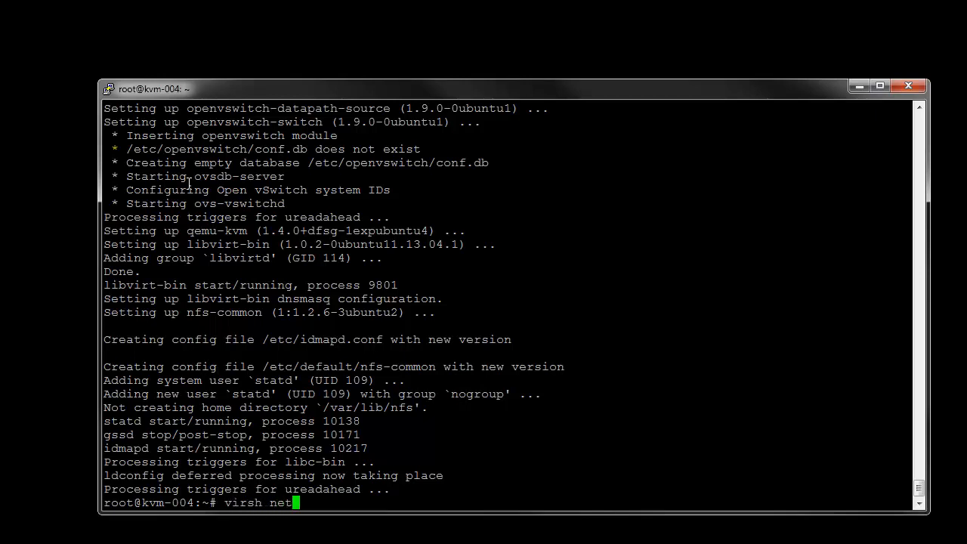
{"action": "type", "text": "-dis"}
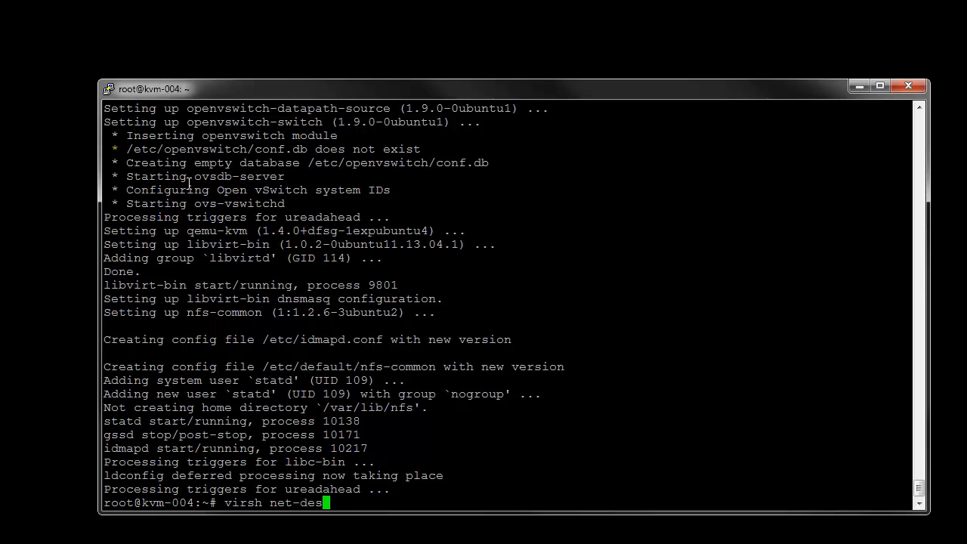
{"action": "type", "text": "troy default"}
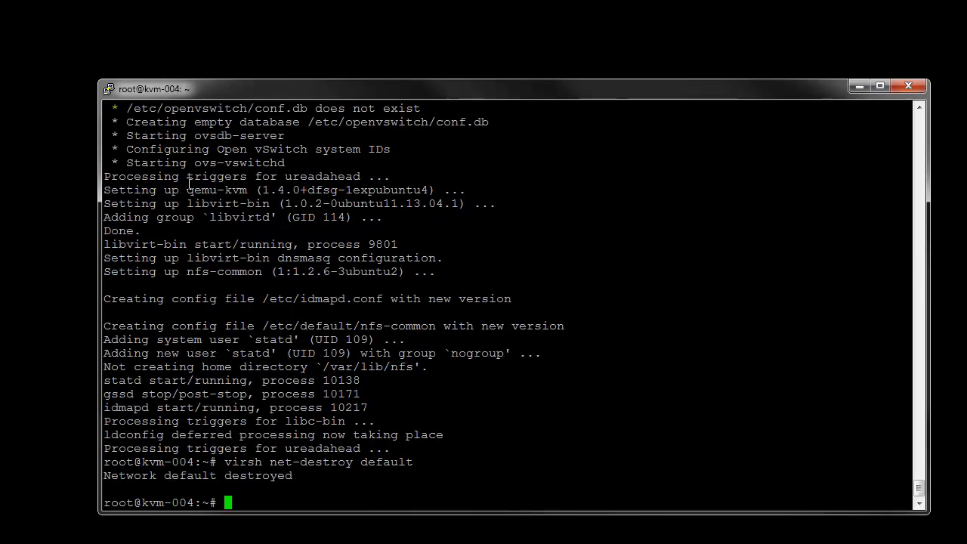
Disable autostart for the default network with virsh net-autostart --disable default.
{"action": "type", "text": "v"}
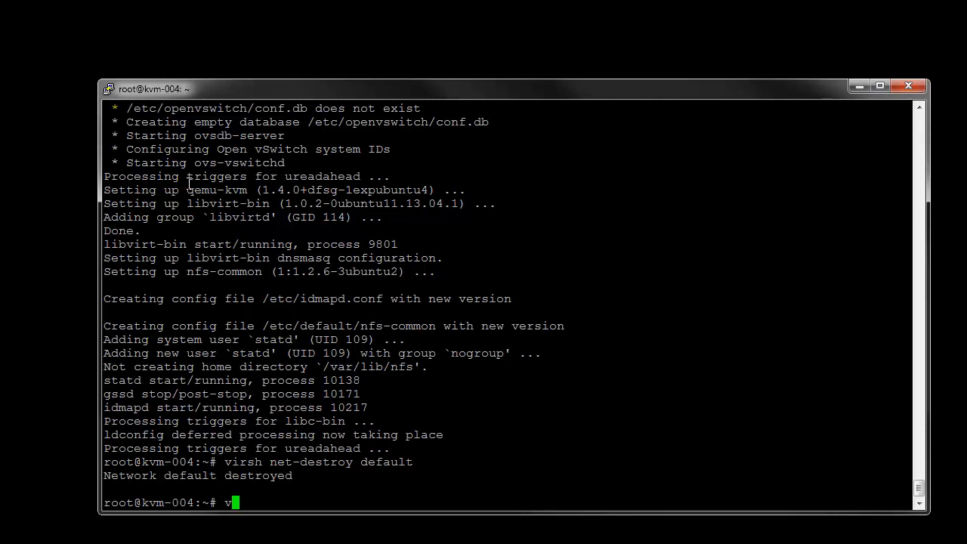
{"action": "type", "text": "irsh"}
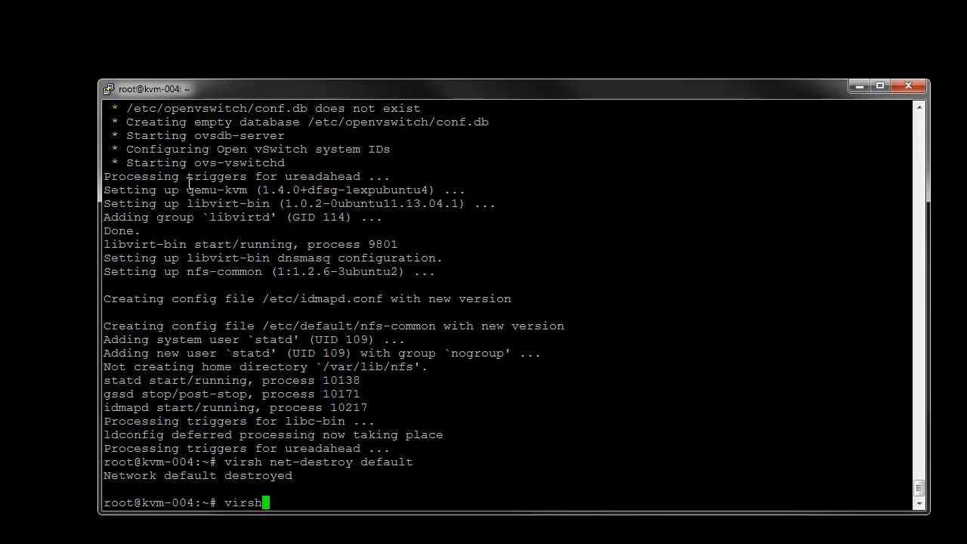
{"action": "type", "text": "net-auto"}
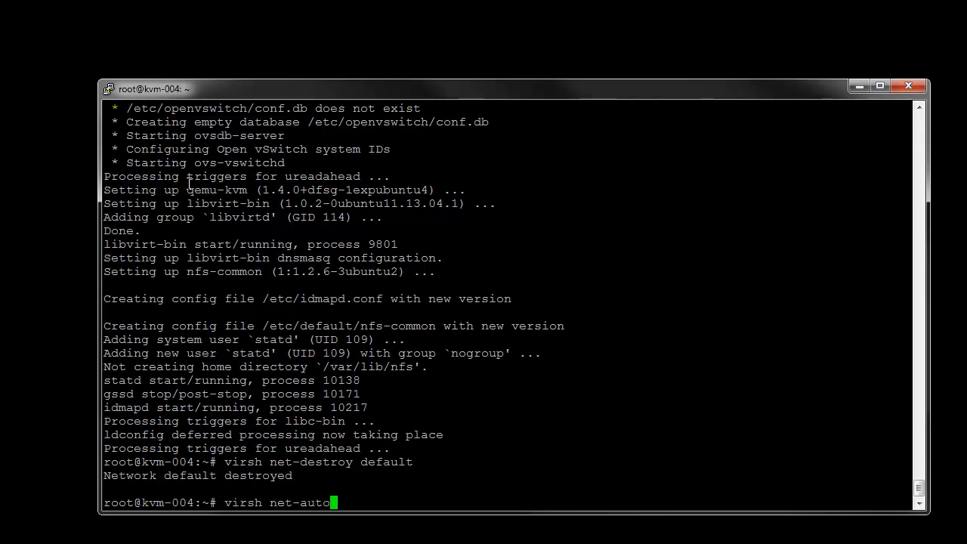
{"action": "type", "text": "start"}
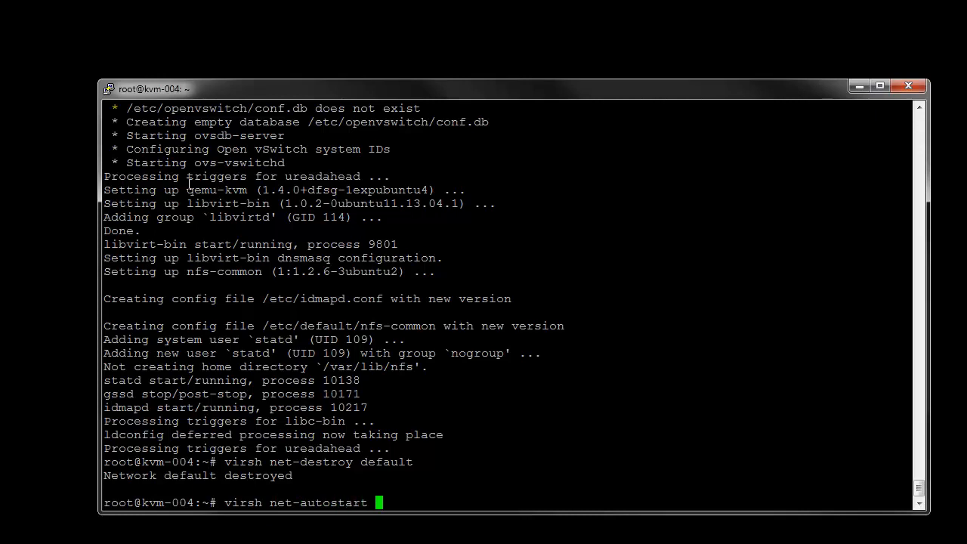
{"action": "type", "text": "--dispa"}
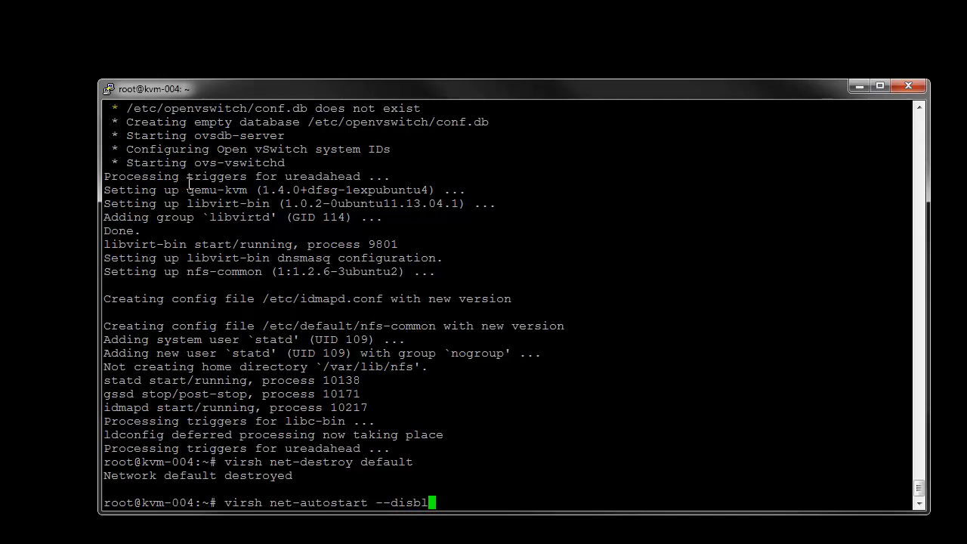
{"action": "type", "text": "e de"}
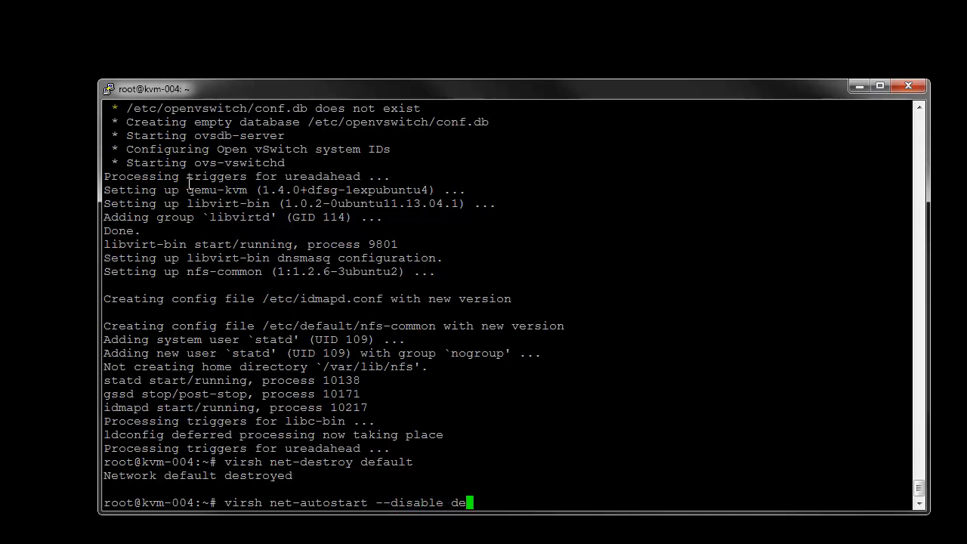
{"action": "key", "text": "Return"}
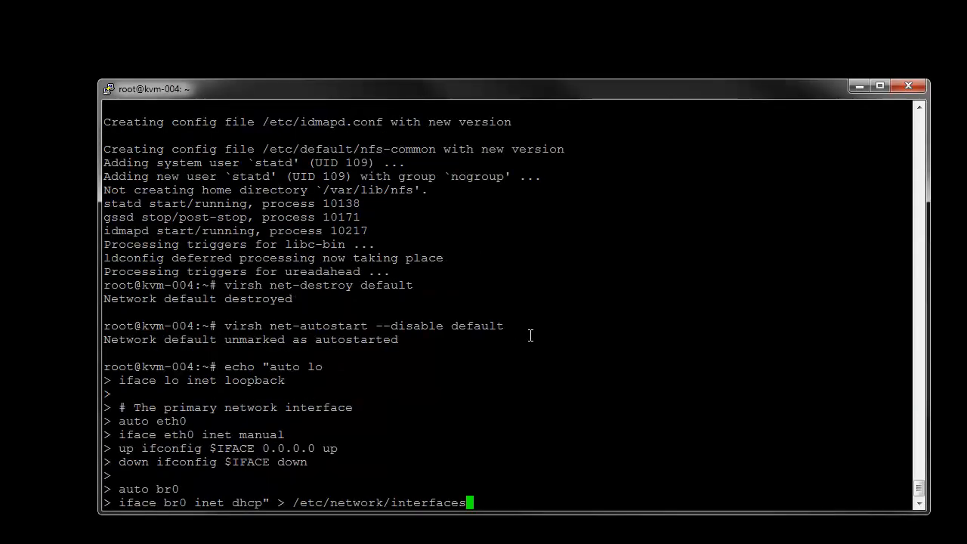
{"action": "mouse_move", "coordinate": [242, 406]}
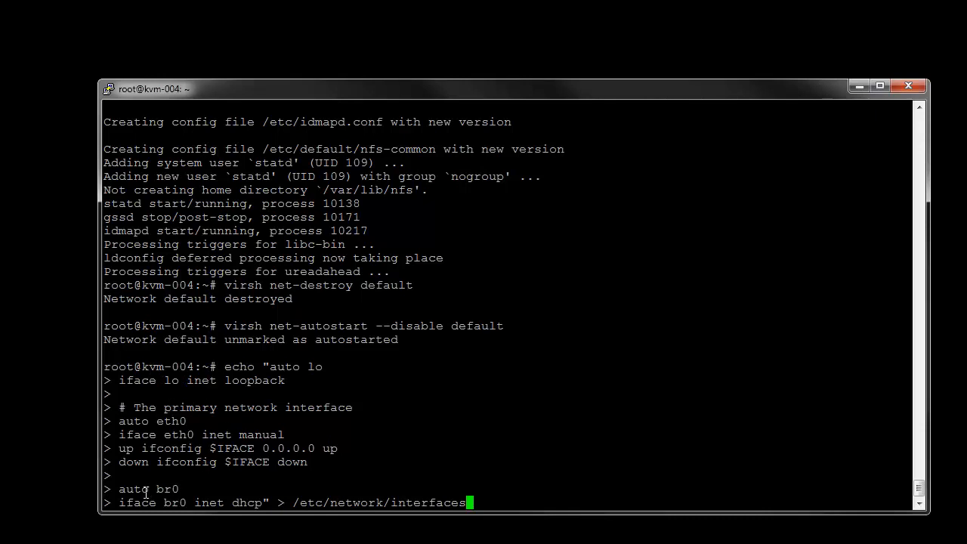
{"action": "mouse_move", "coordinate": [488, 500]}
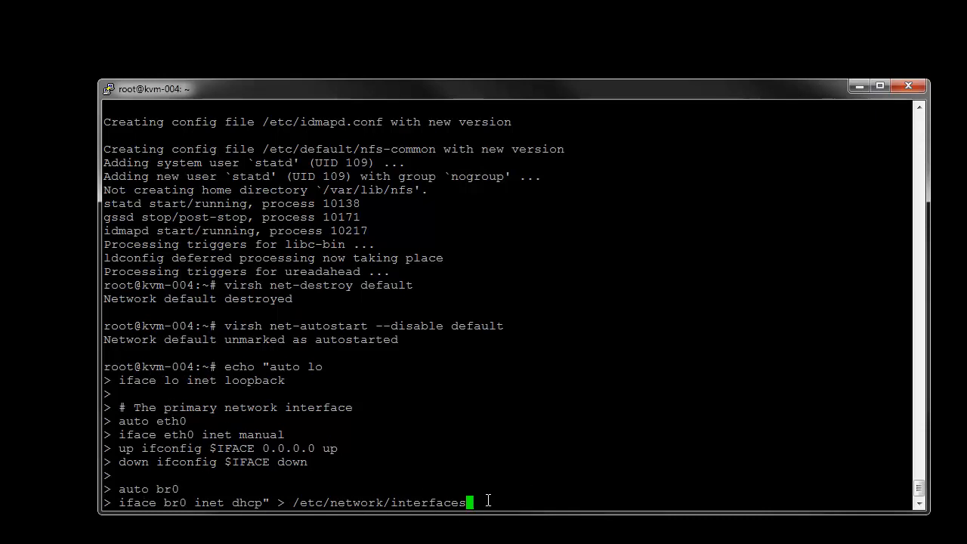
{"action": "mouse_move", "coordinate": [526, 486]}
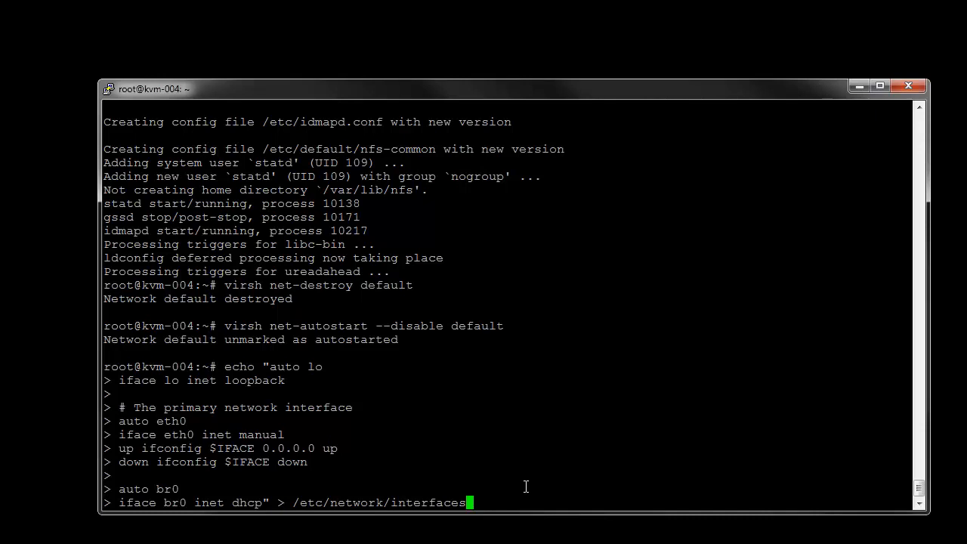
Run the echo writing lo, eth0 manual and br0 dhcp stanzas to /etc/network/interfaces.
{"action": "key", "text": "Return"}
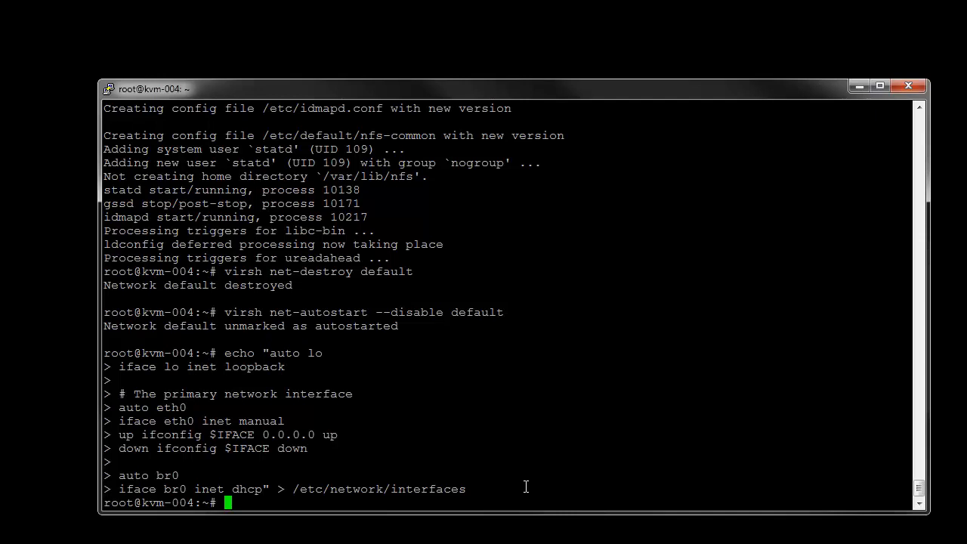
Create the Open vSwitch bridge br0 with ovs-vsctl add-br.
{"action": "type", "text": "ovs"}
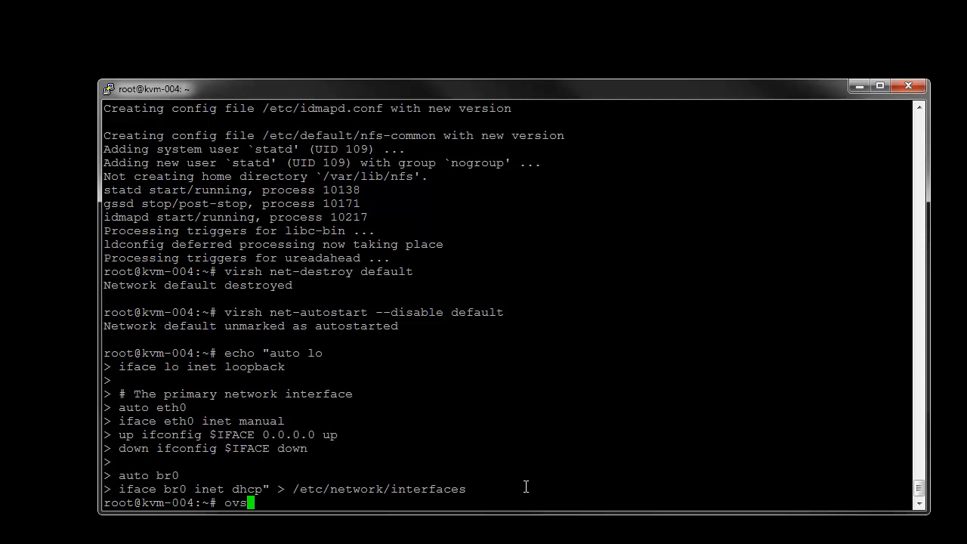
{"action": "type", "text": "-vsctl add-br b"}
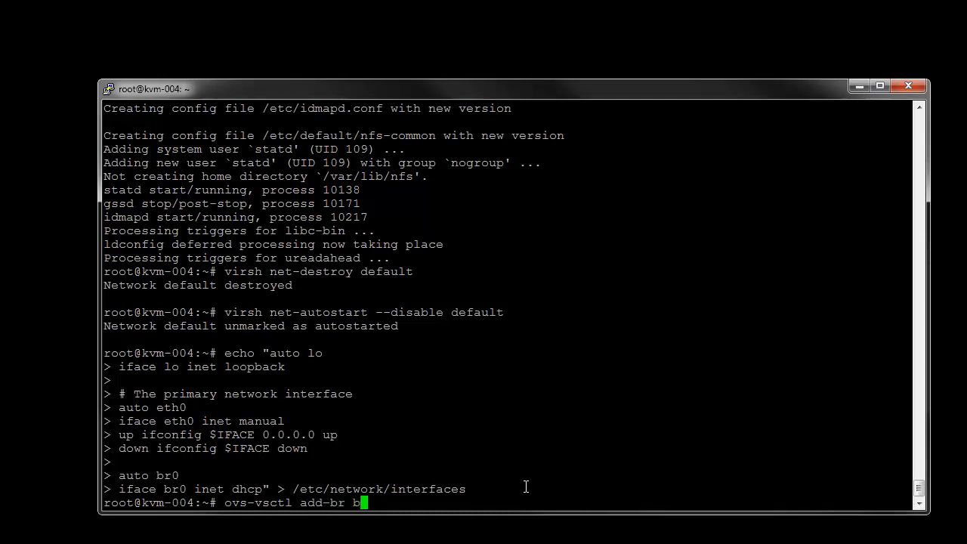
{"action": "type", "text": "0"}
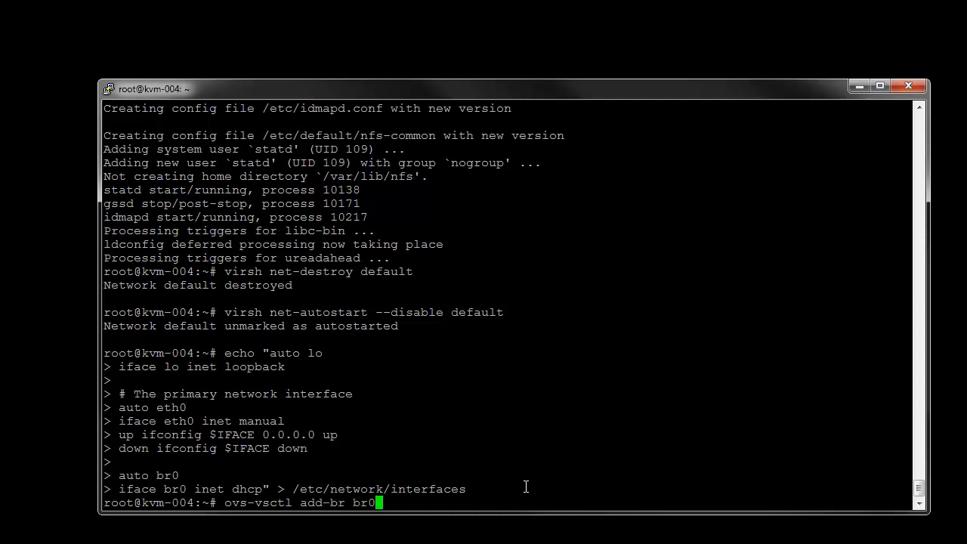
{"action": "key", "text": "Return"}
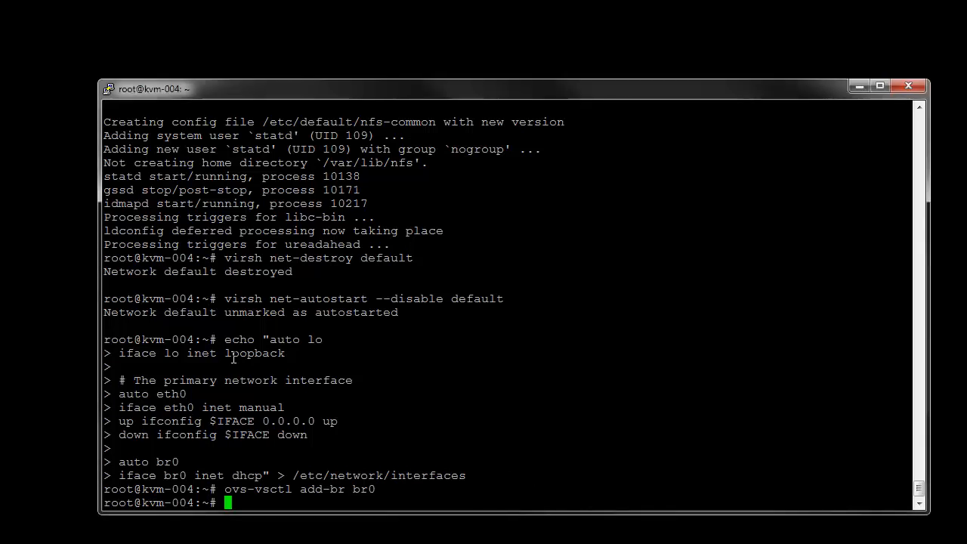
Type ovs-vsctl add-port br0 eth0 at the prompt.
{"action": "type", "text": "ov"}
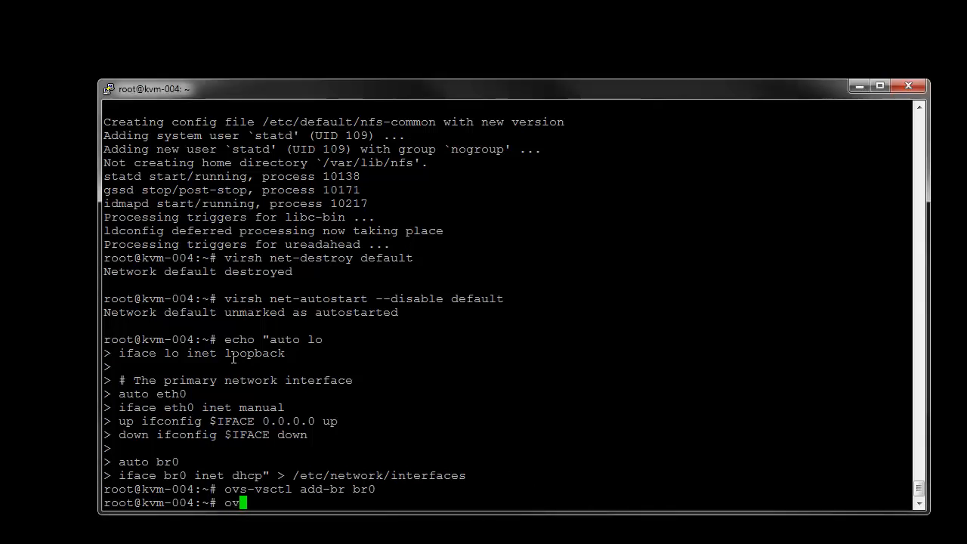
{"action": "type", "text": "-"}
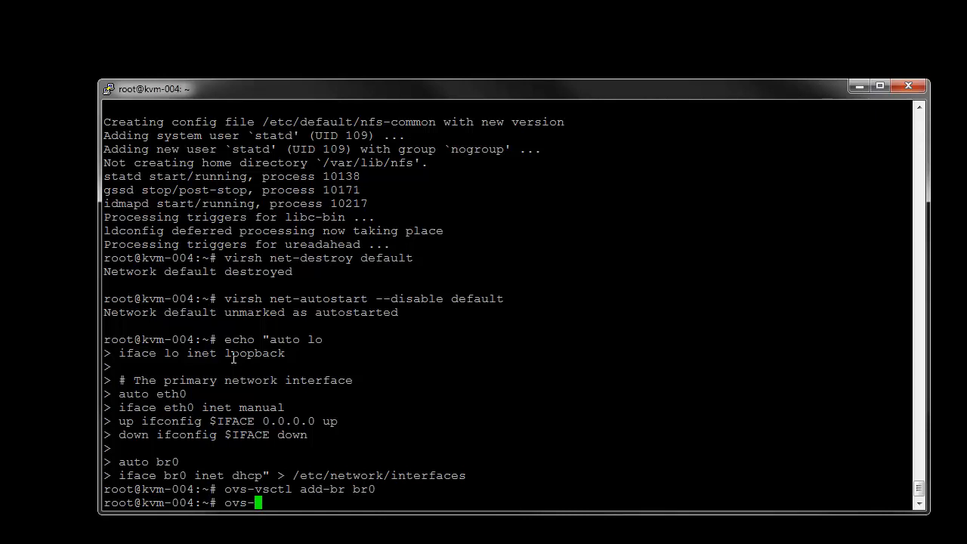
{"action": "type", "text": "vsctl add"}
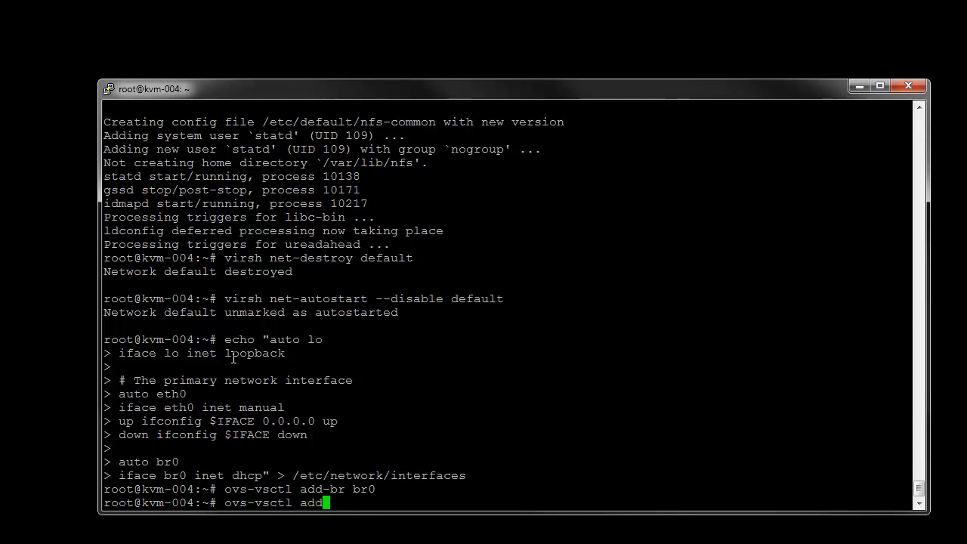
{"action": "type", "text": "-port br"}
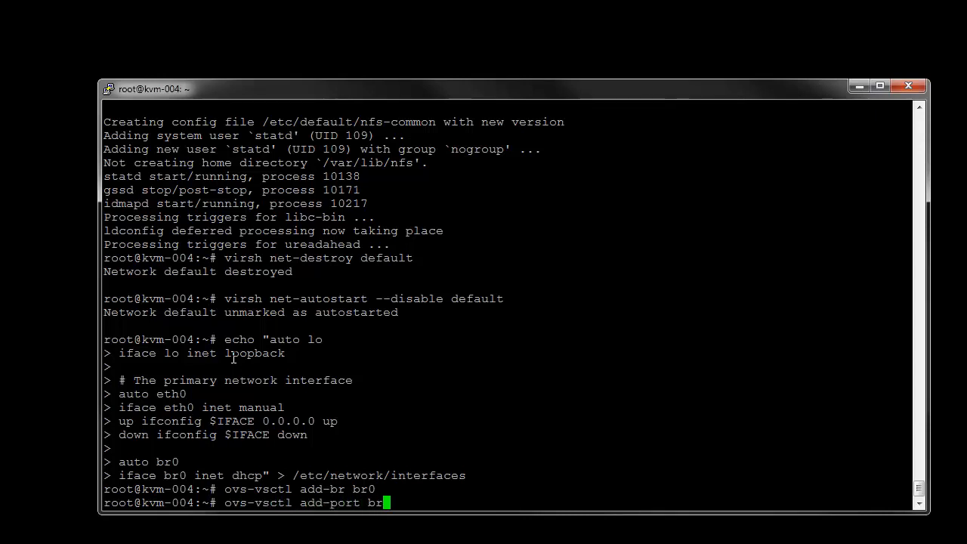
{"action": "type", "text": "eth"}
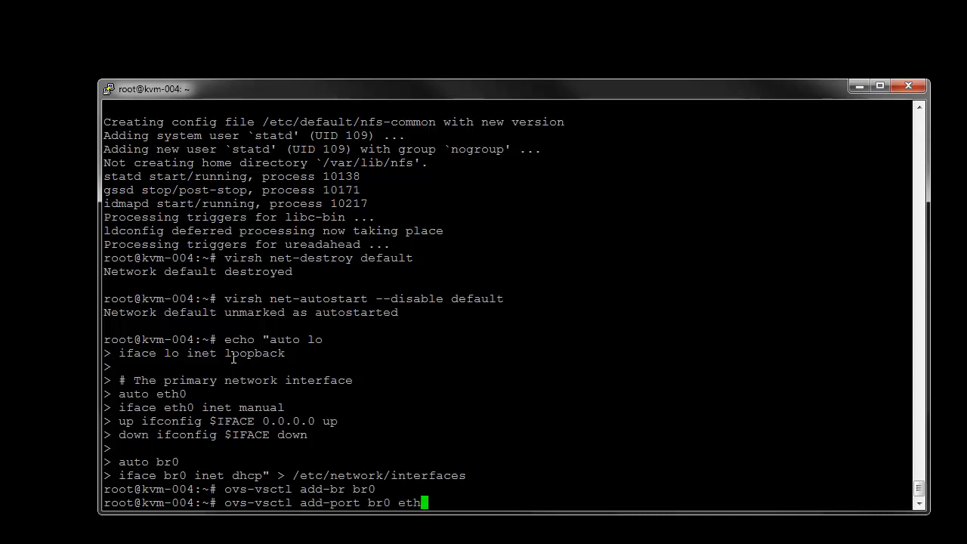
{"action": "type", "text": "0"}
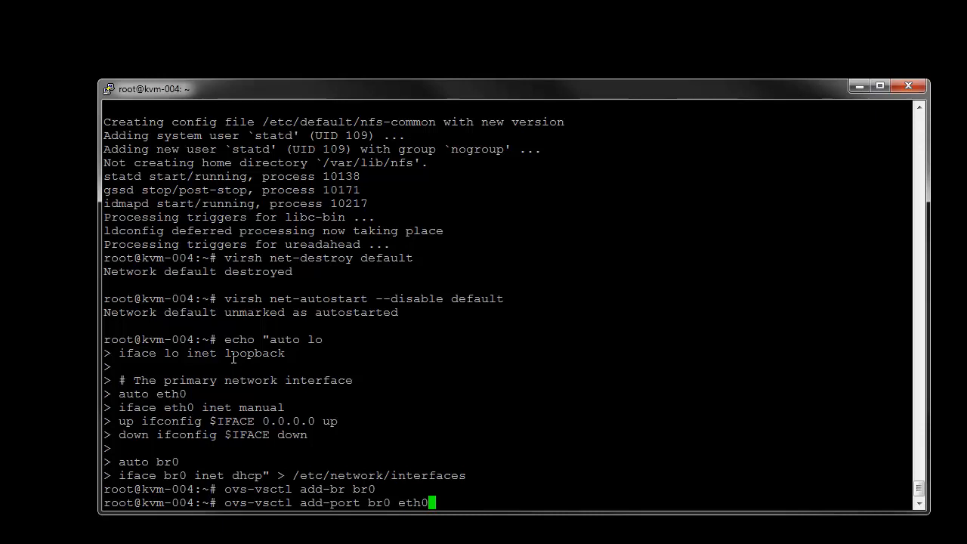
{"action": "mouse_move", "coordinate": [363, 488]}
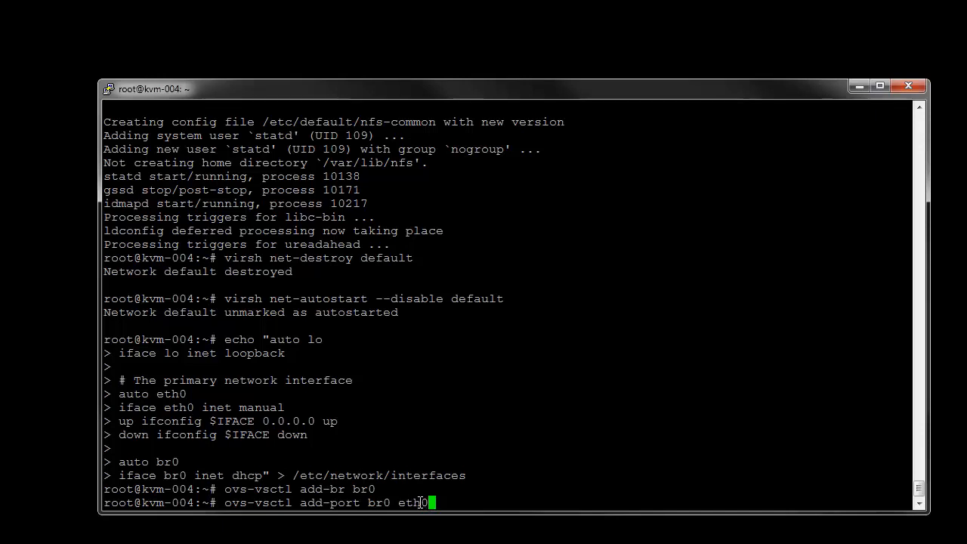
{"action": "mouse_move", "coordinate": [502, 491]}
{"action": "type", "text": "ovs-vsctl show"}
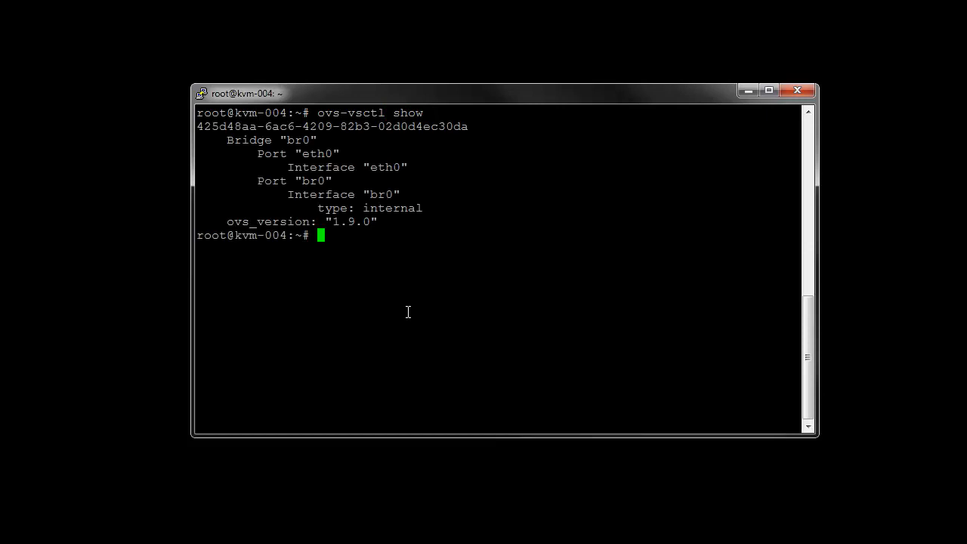
{"action": "mouse_move", "coordinate": [230, 137]}
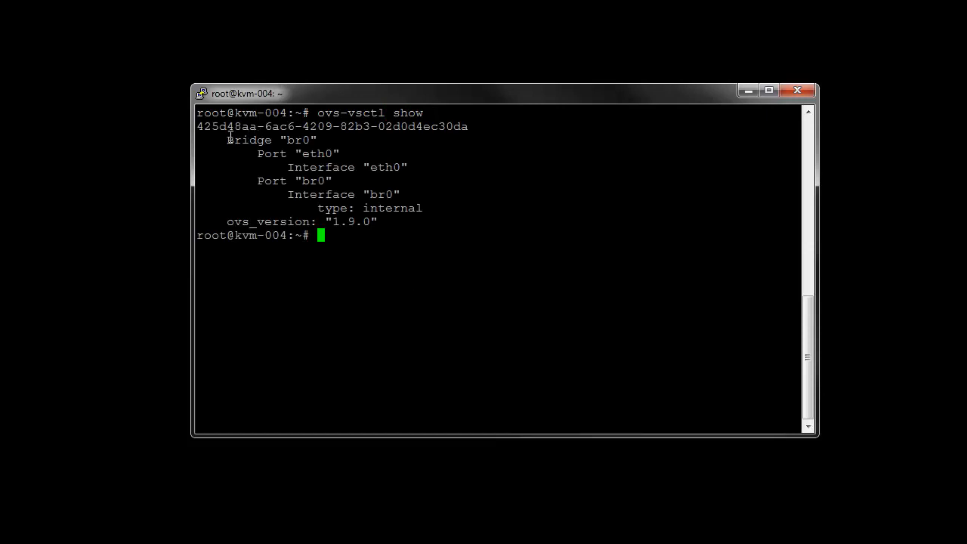
Highlight the Bridge br0 entry and its port lines in the ovs-vsctl show output.
{"action": "double_click", "coordinate": [249, 140]}
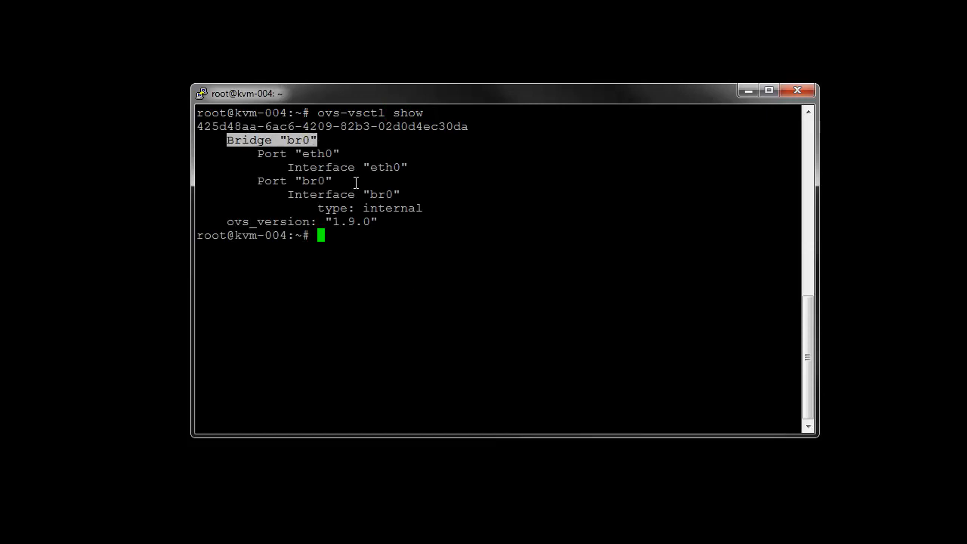
{"action": "mouse_move", "coordinate": [302, 181]}
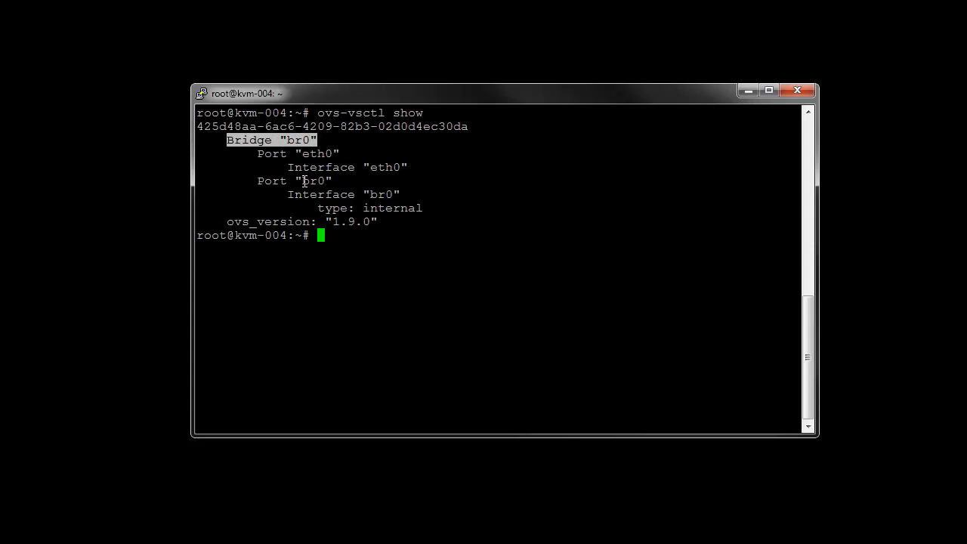
{"action": "left_click_drag", "start_coordinate": [301, 181], "coordinate": [400, 195]}
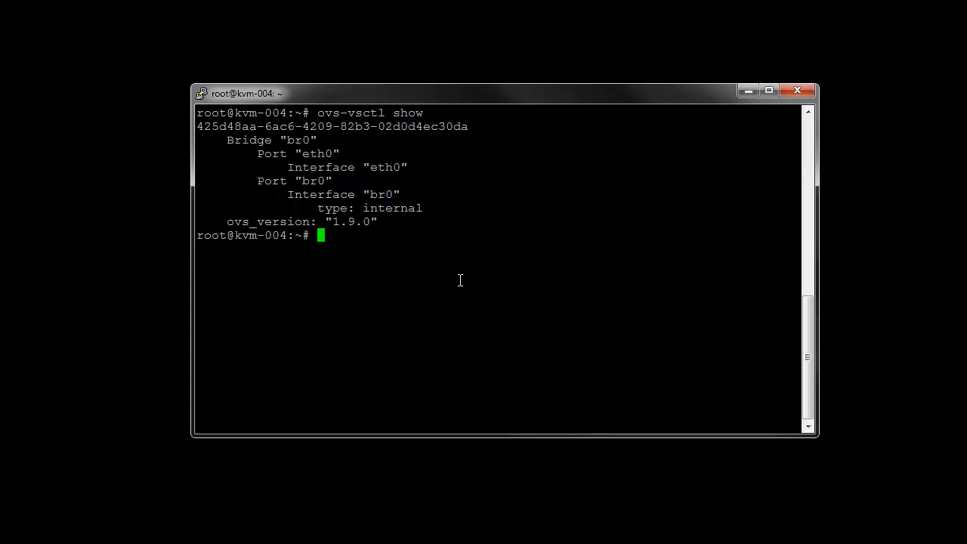
{"action": "mouse_move", "coordinate": [474, 279]}
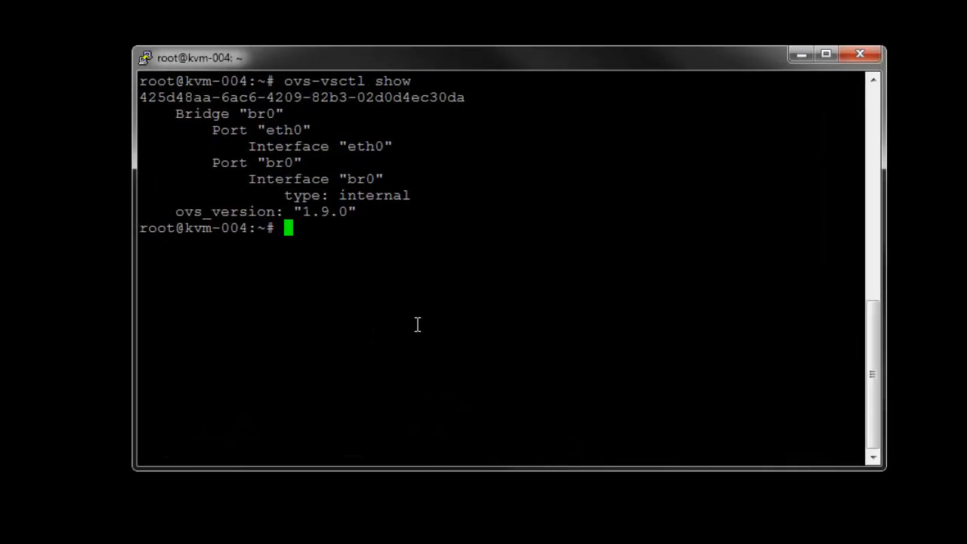
Create group oneadmin (gid 1001) and user oneadmin (uid 1001, /bin/bash, home /var/lib/one).
{"action": "type", "text": "groupadd --gid 1001 oneadmin"}
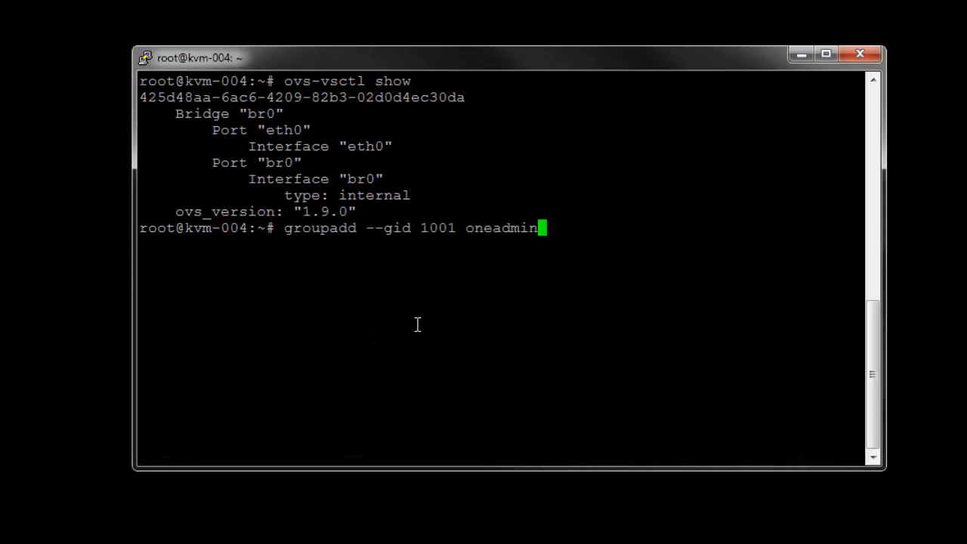
{"action": "key", "text": "Return"}
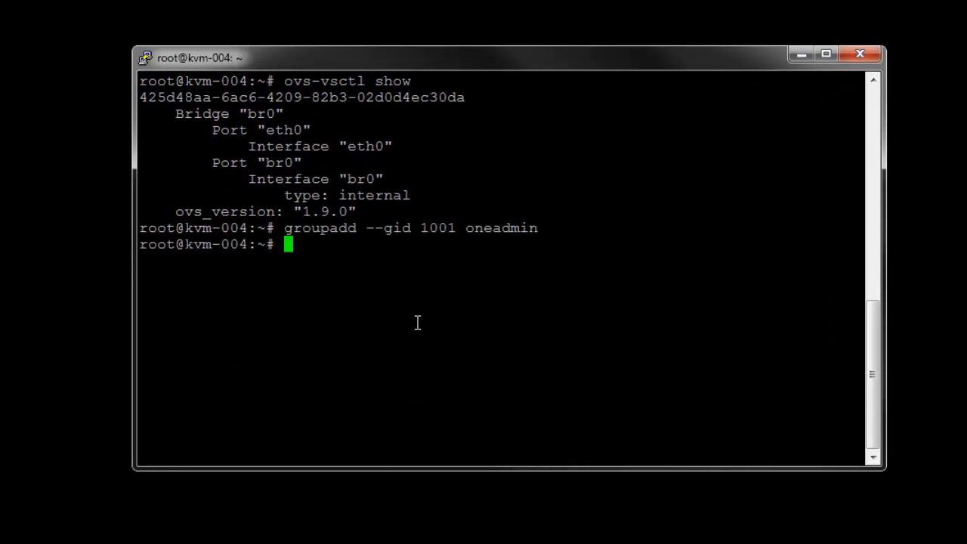
{"action": "mouse_move", "coordinate": [429, 238]}
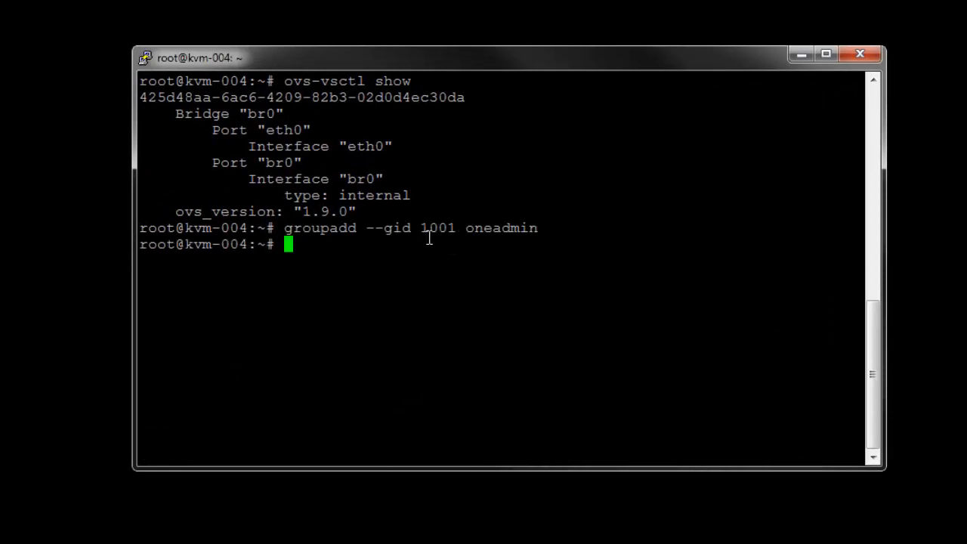
{"action": "mouse_move", "coordinate": [332, 323]}
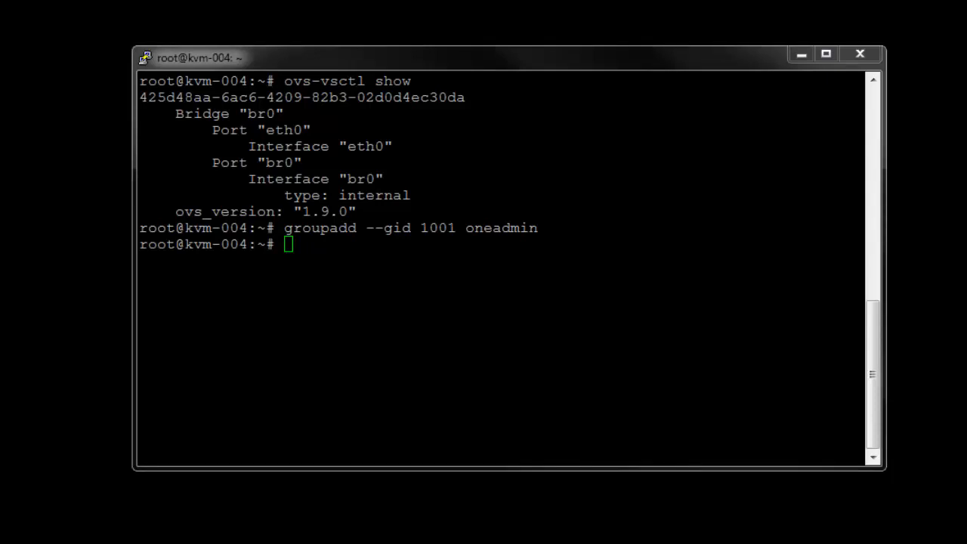
{"action": "type", "text": "useradd --uid 1001 -g oneadmin -s /bin/bash -d /var/lib/one oneadmin"}
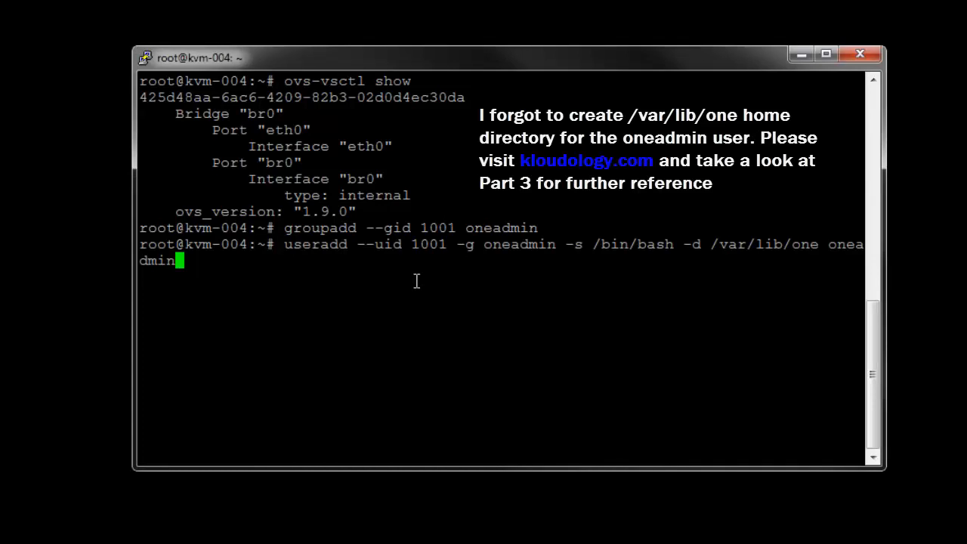
{"action": "key", "text": "Return"}
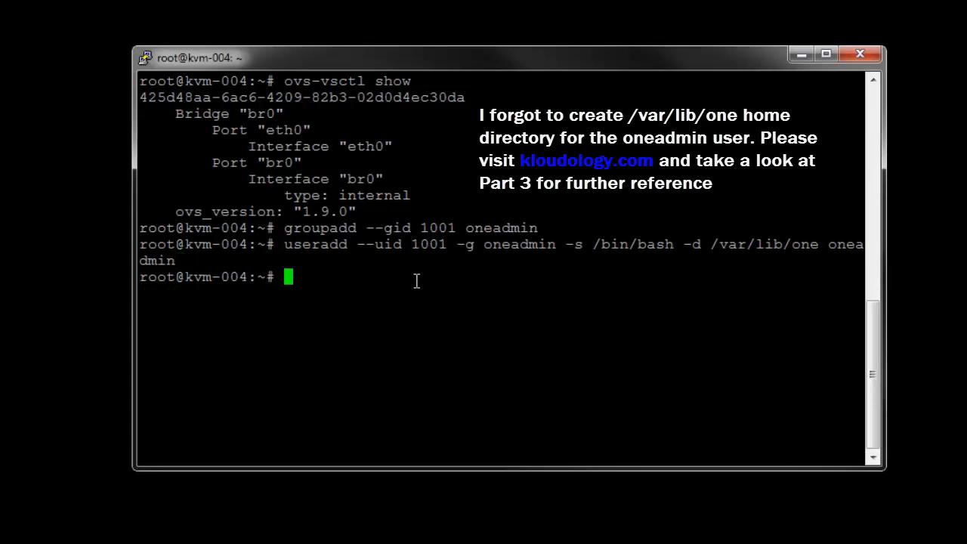
{"action": "mouse_move", "coordinate": [529, 253]}
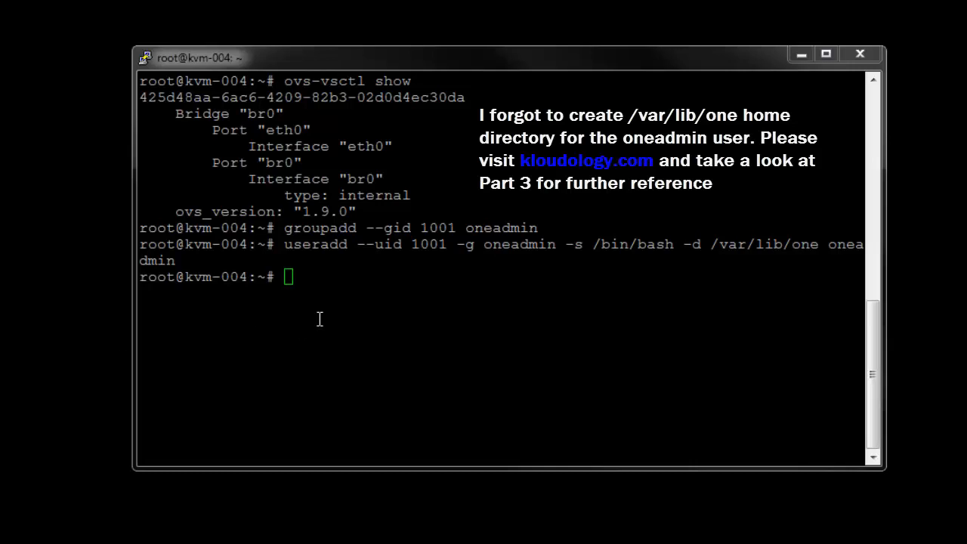
Append oneadmin to the kvm and libvirtd groups with usermod -a -G.
{"action": "type", "text": "usermod -a -G kvm oneadmin"}
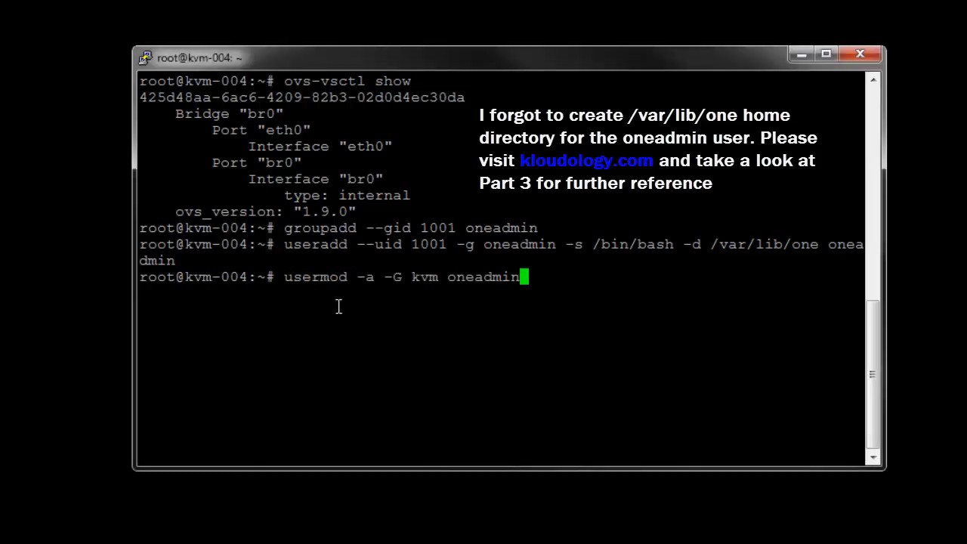
{"action": "key", "text": "Return"}
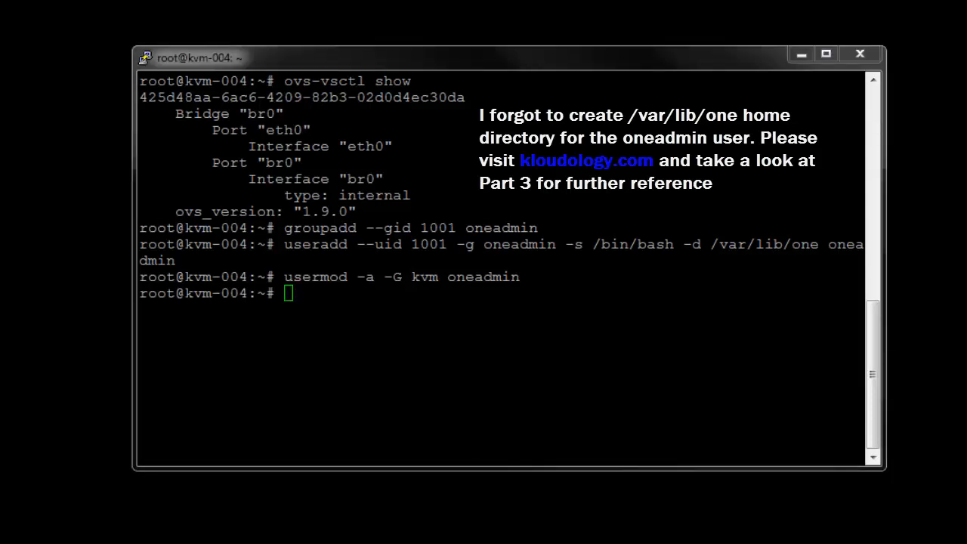
{"action": "type", "text": "usermod -a -G libvirtd oneadmin"}
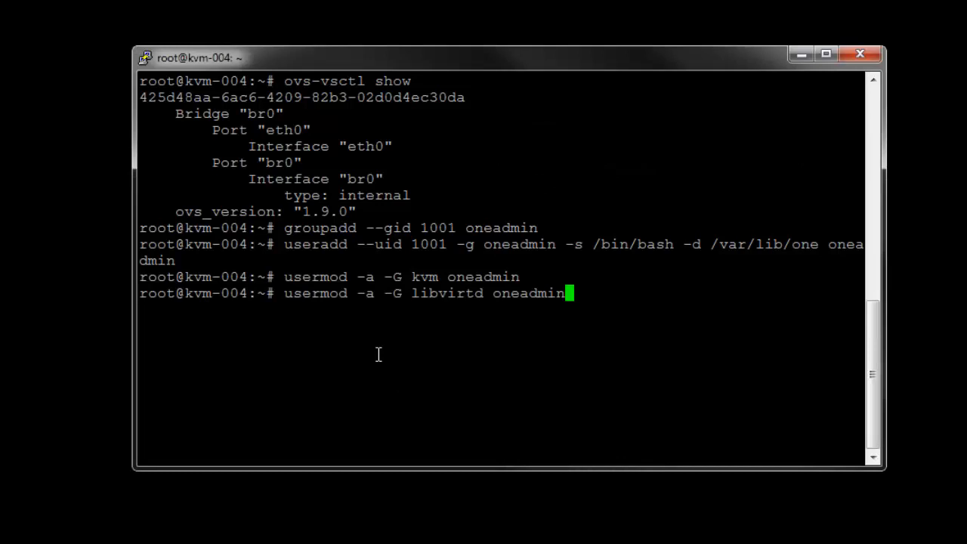
{"action": "key", "text": "Return"}
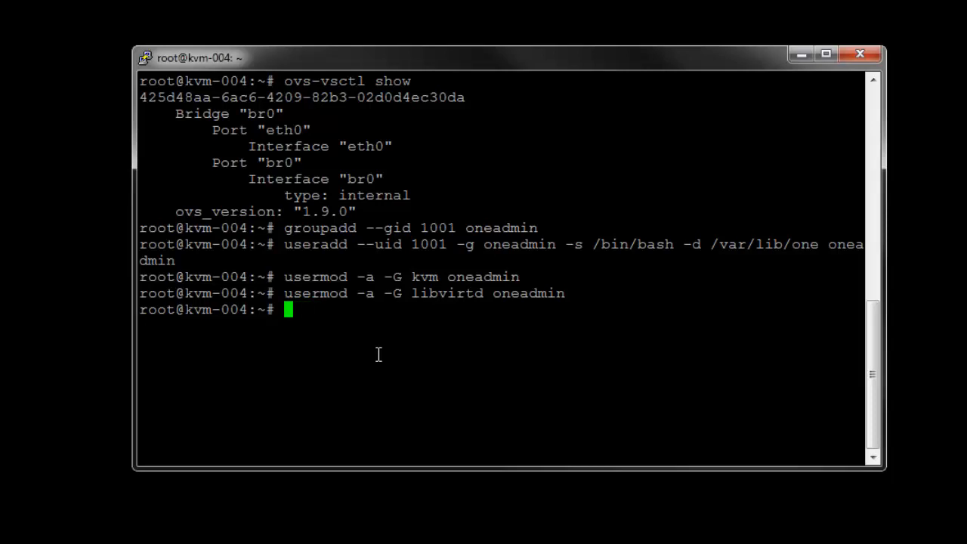
Grep oneadmin from /etc/passwd, then list /etc/group to check kvm and libvirtd membership.
{"action": "type", "text": "cat /etc/pass"}
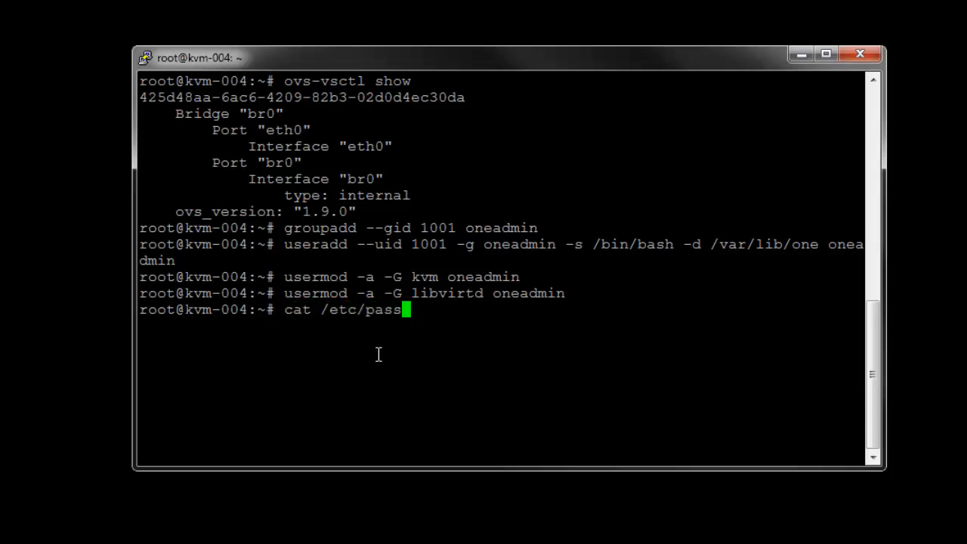
{"action": "type", "text": "wd | gre"}
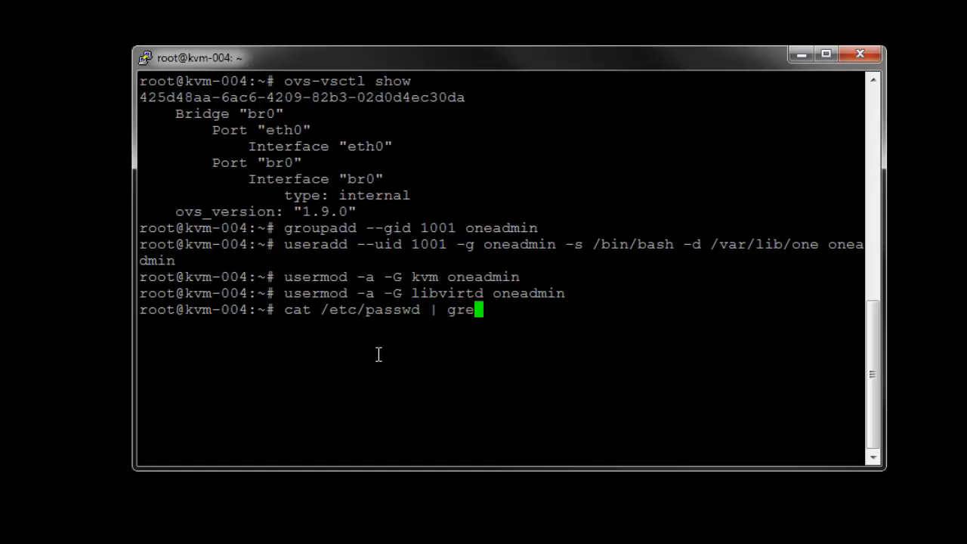
{"action": "key", "text": "Return"}
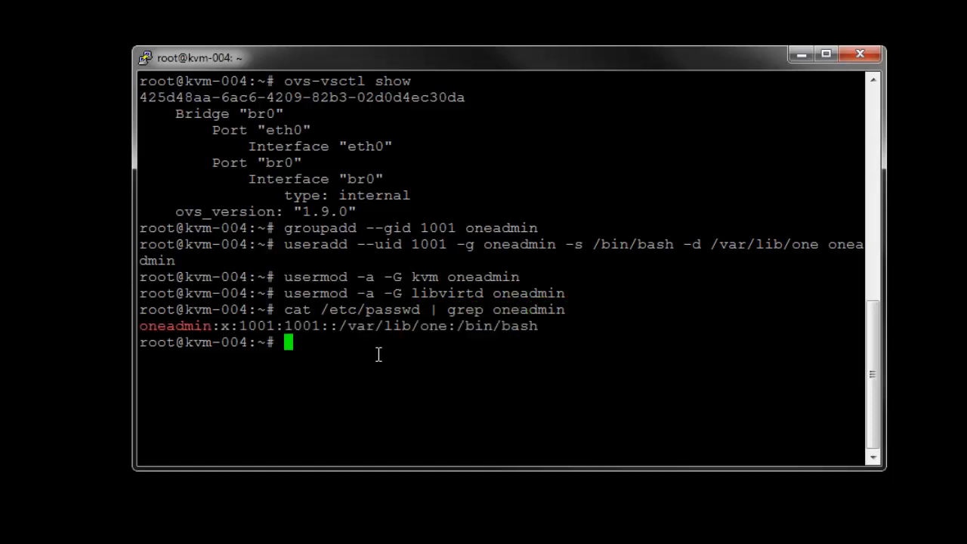
{"action": "type", "text": "cat /etc/group"}
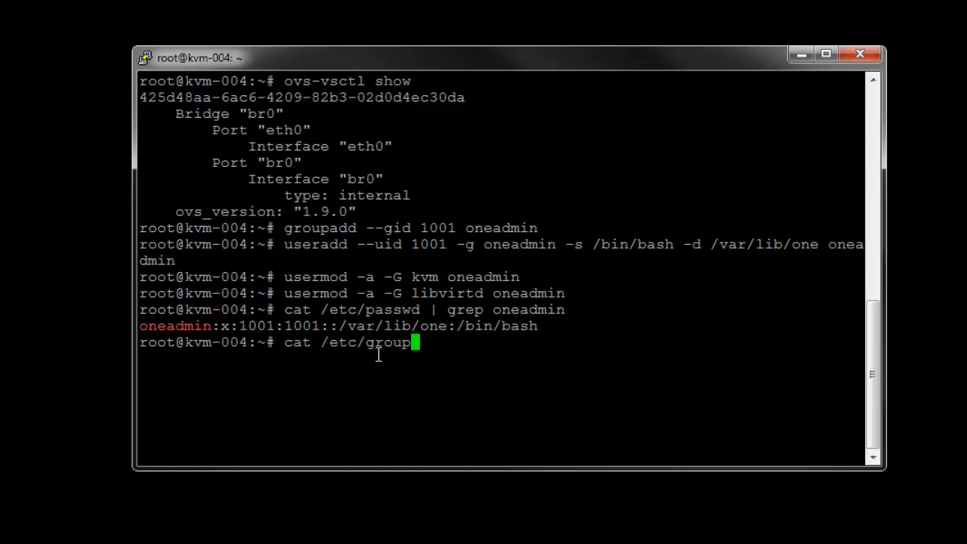
{"action": "key", "text": "Return"}
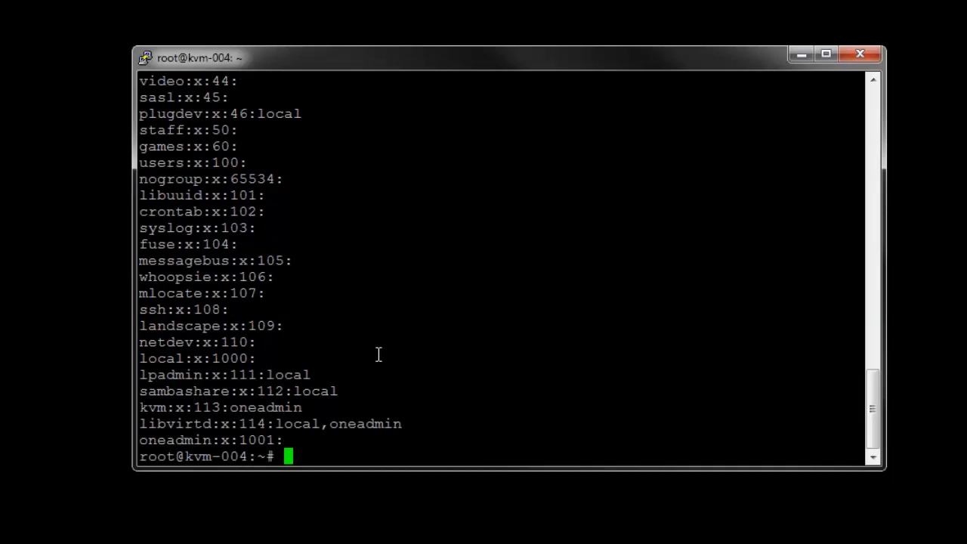
{"action": "mouse_move", "coordinate": [281, 447]}
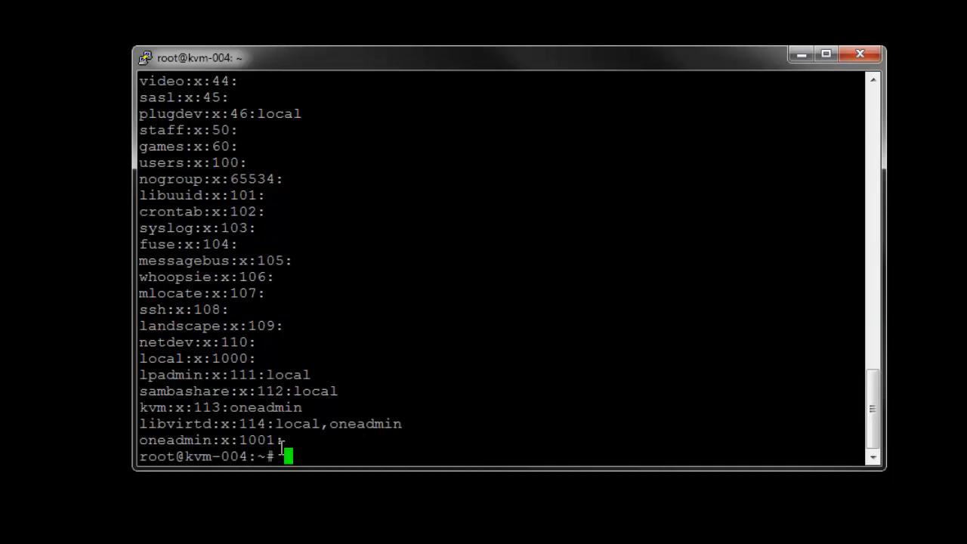